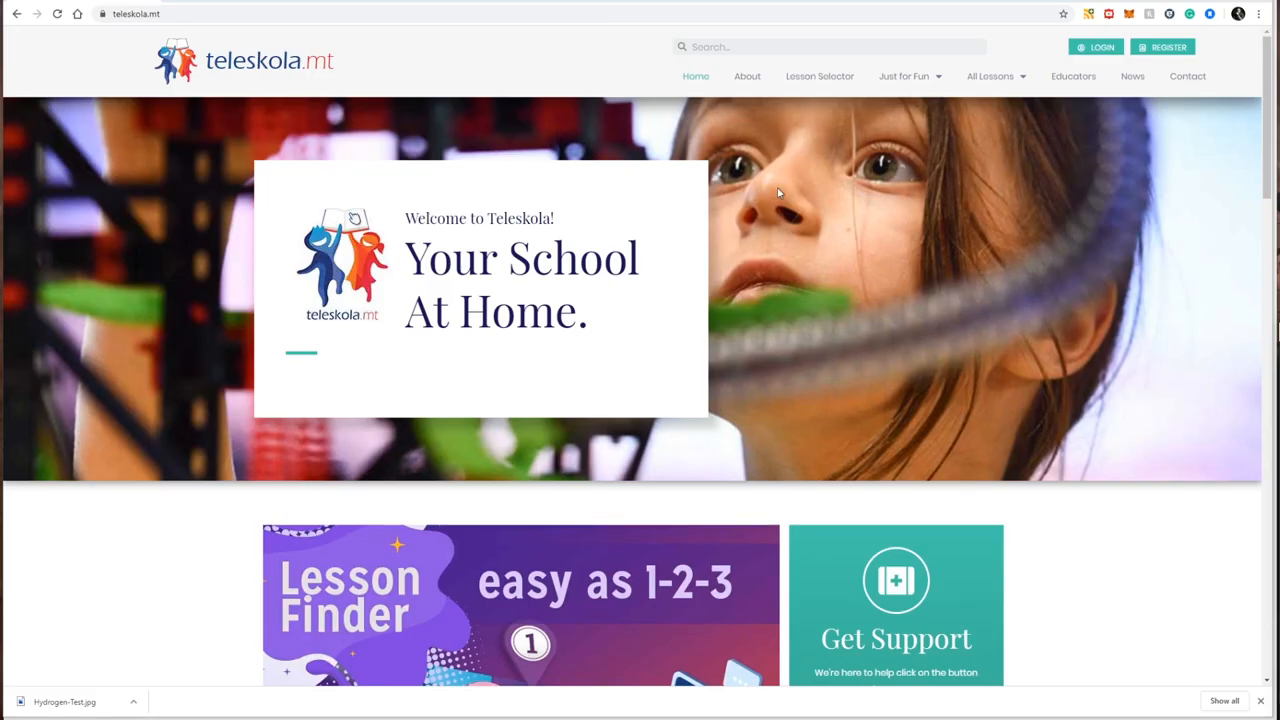
pyautogui.moveTo(805, 189)
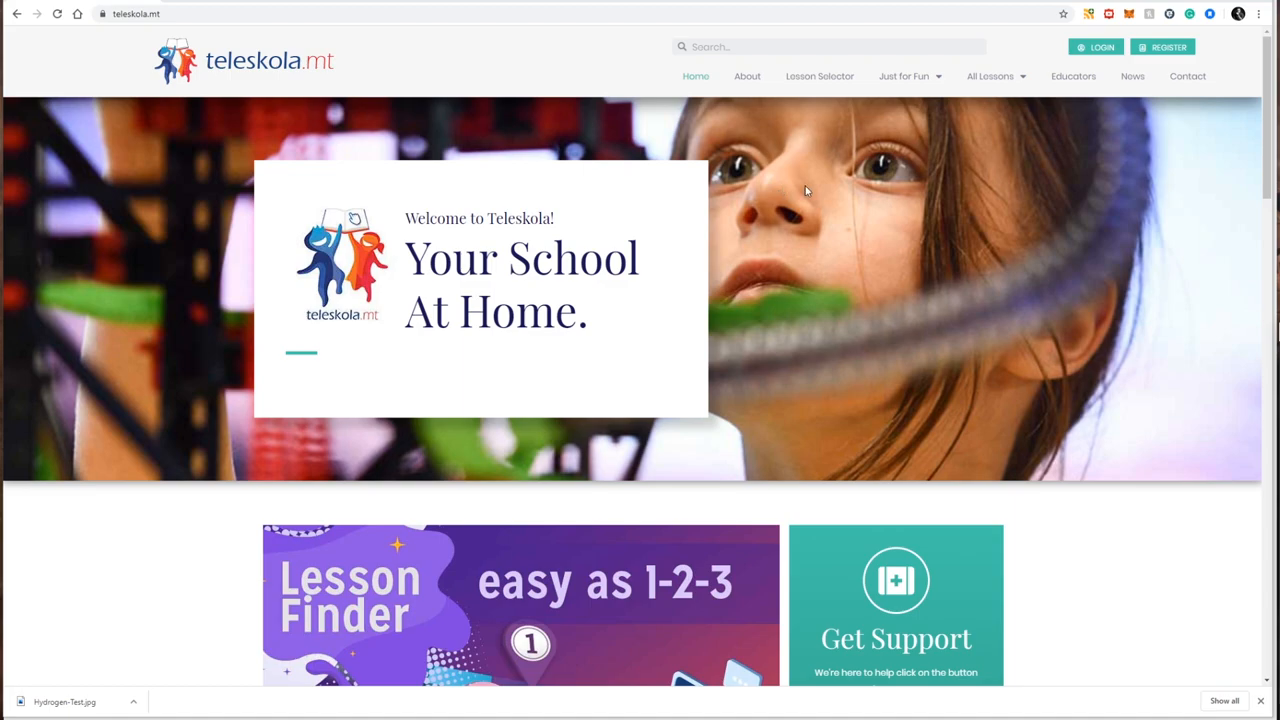
pyautogui.moveTo(935, 350)
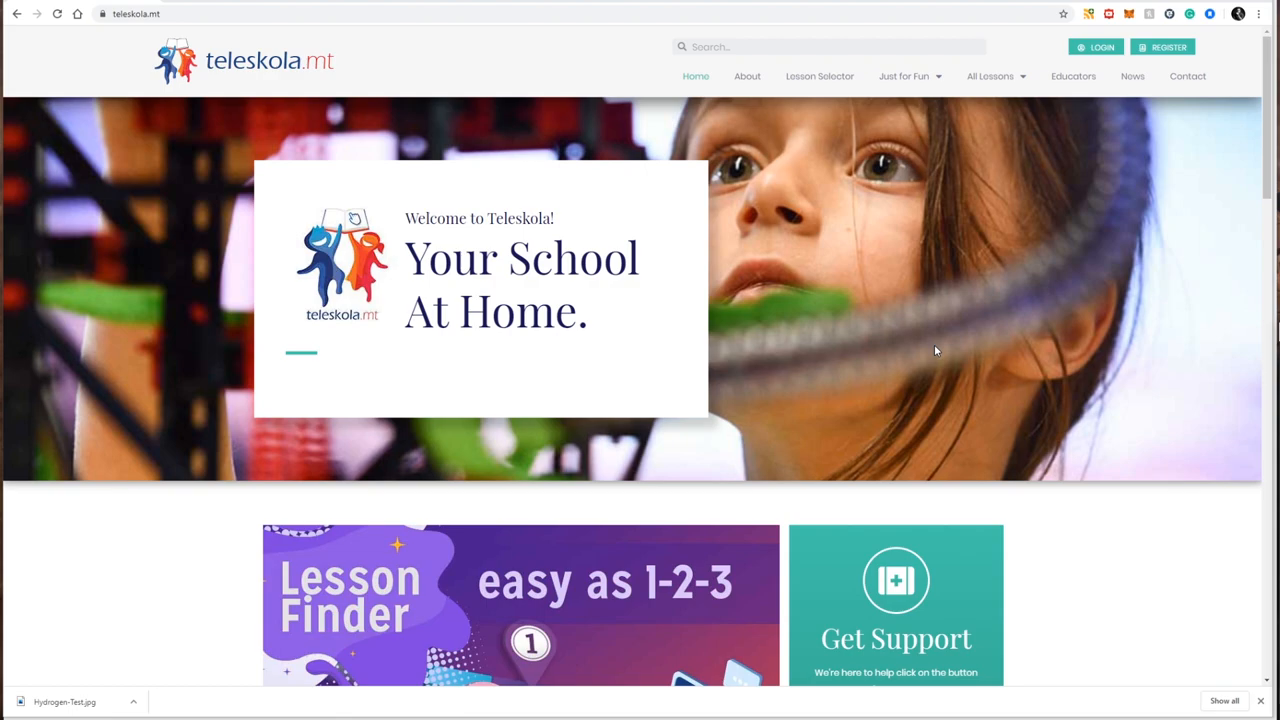
pyautogui.moveTo(936, 313)
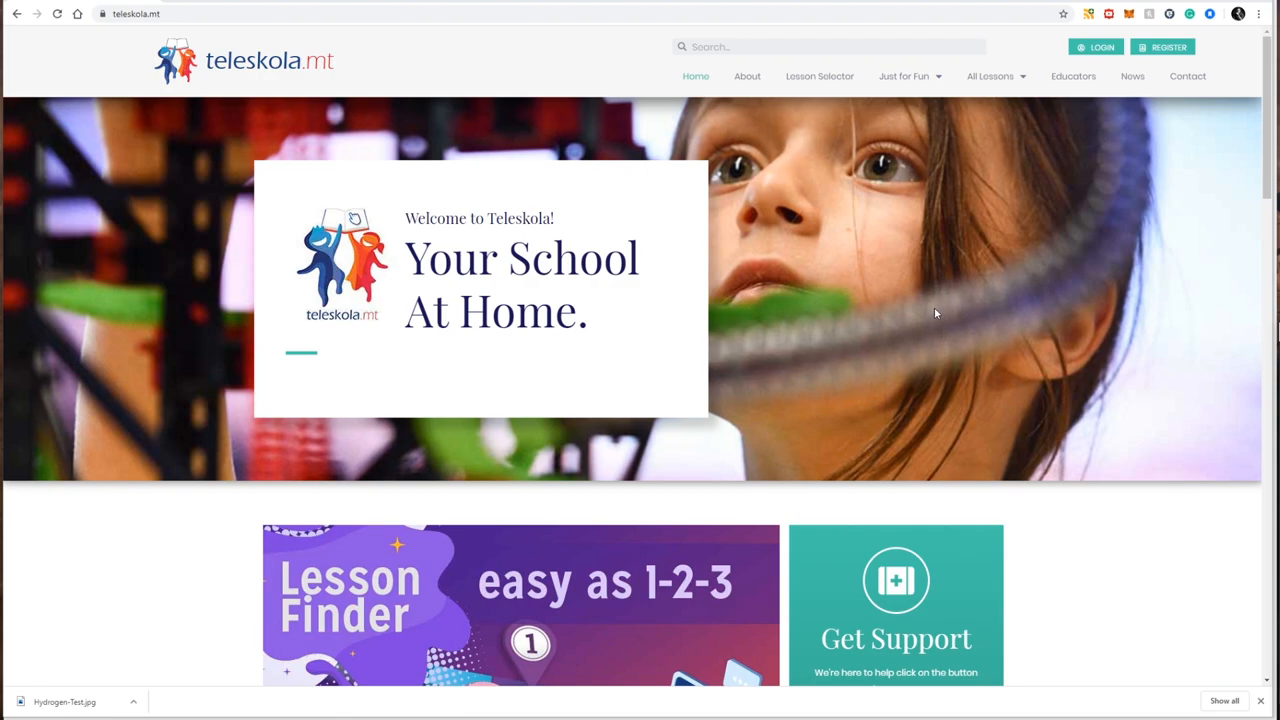
pyautogui.moveTo(695, 76)
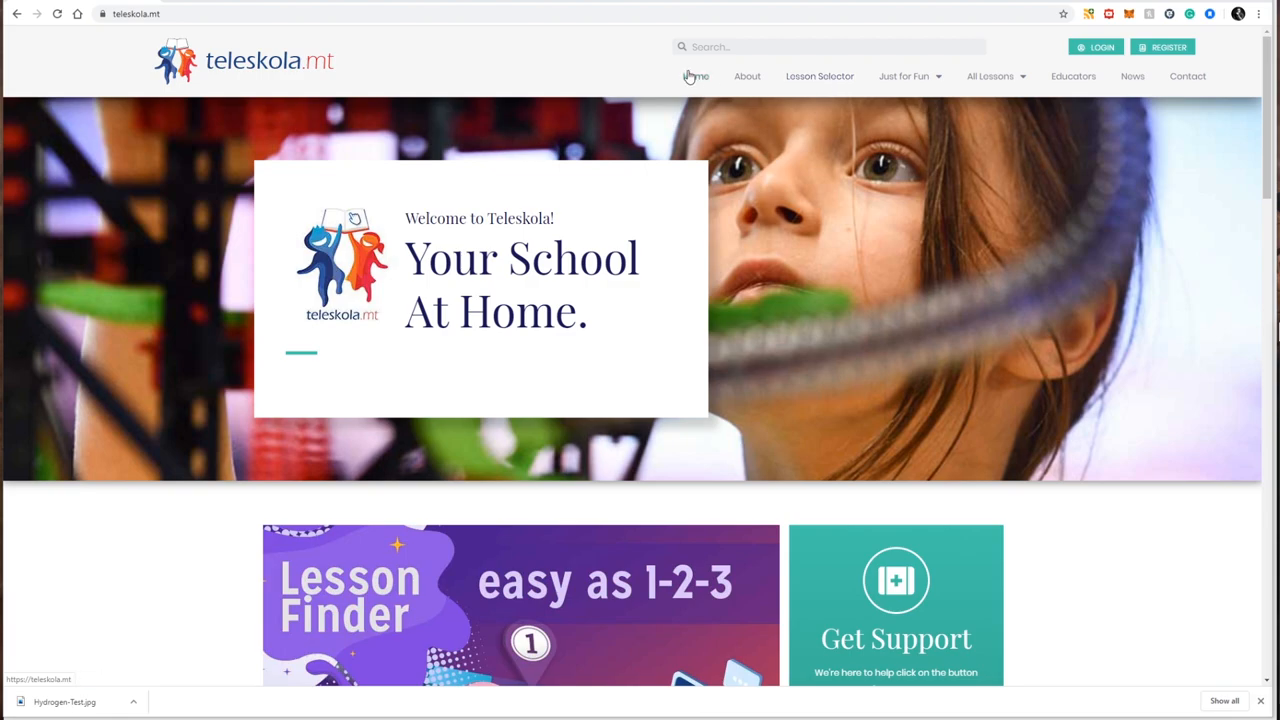
pyautogui.moveTo(819, 76)
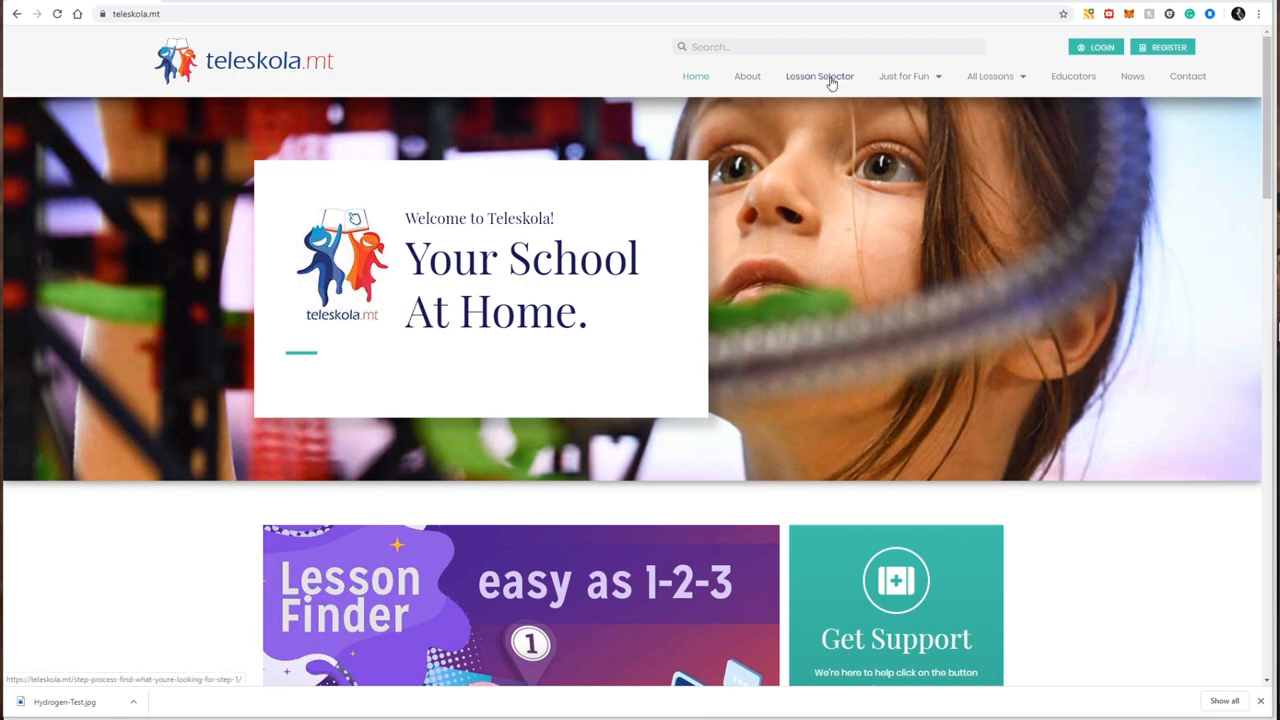
# Scroll the teleskola.mt home page to reach Lesson Selector Step 1
pyautogui.scroll(-3)
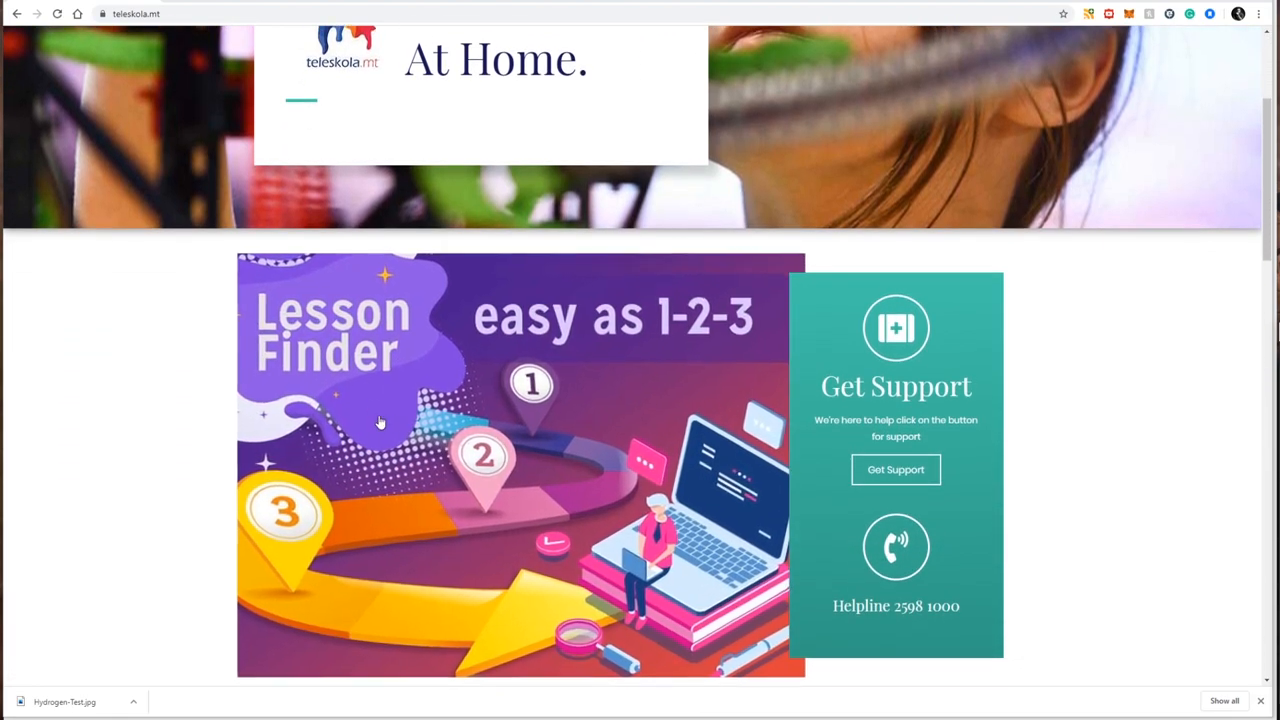
pyautogui.moveTo(531, 384)
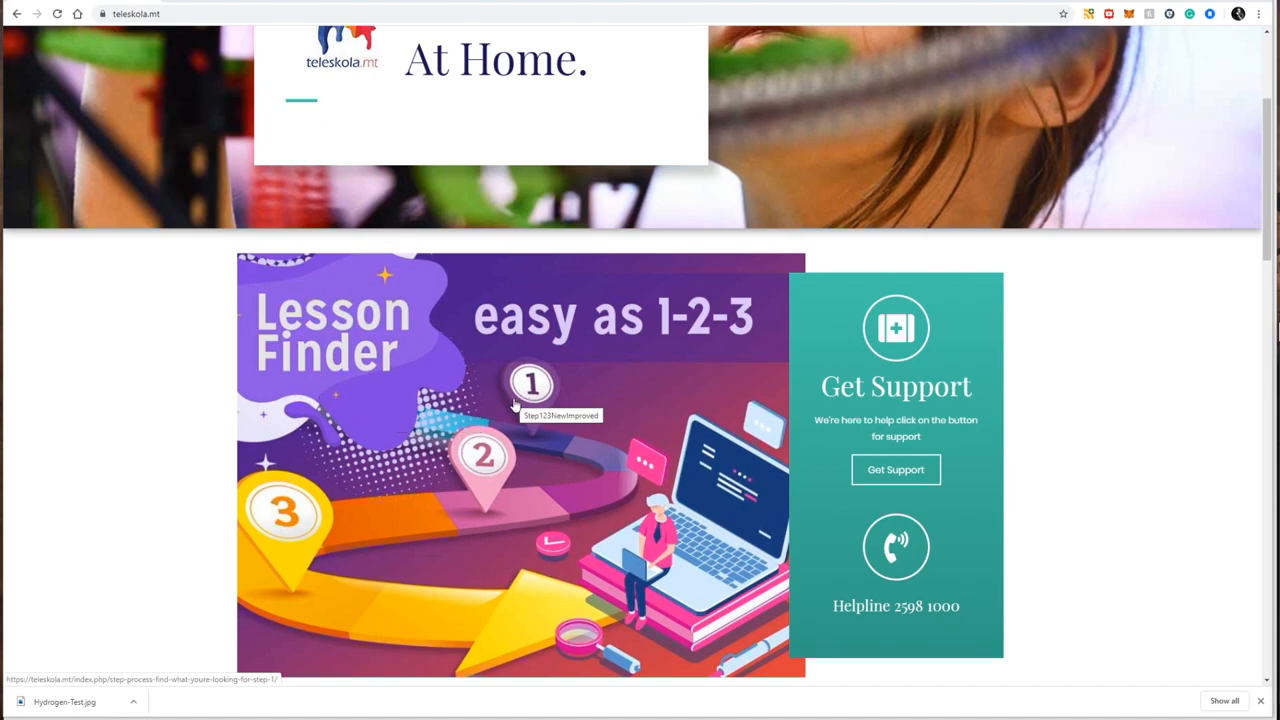
pyautogui.scroll(3)
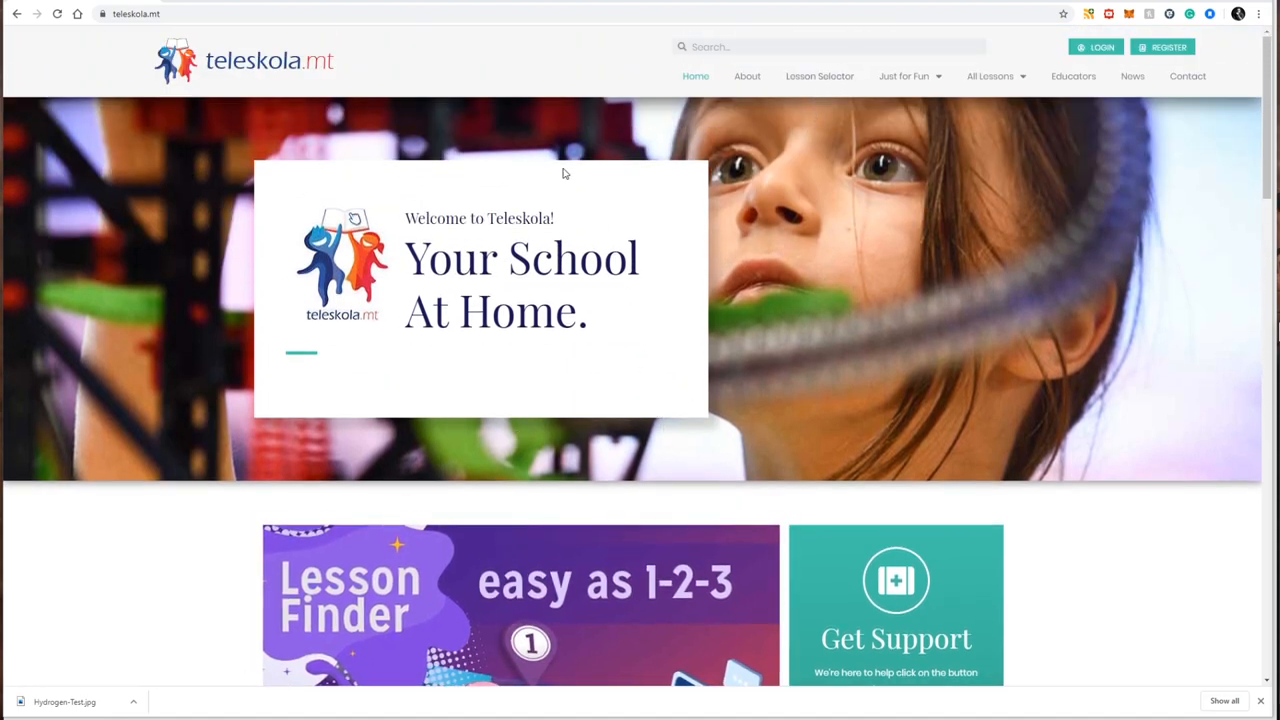
pyautogui.moveTo(533, 70)
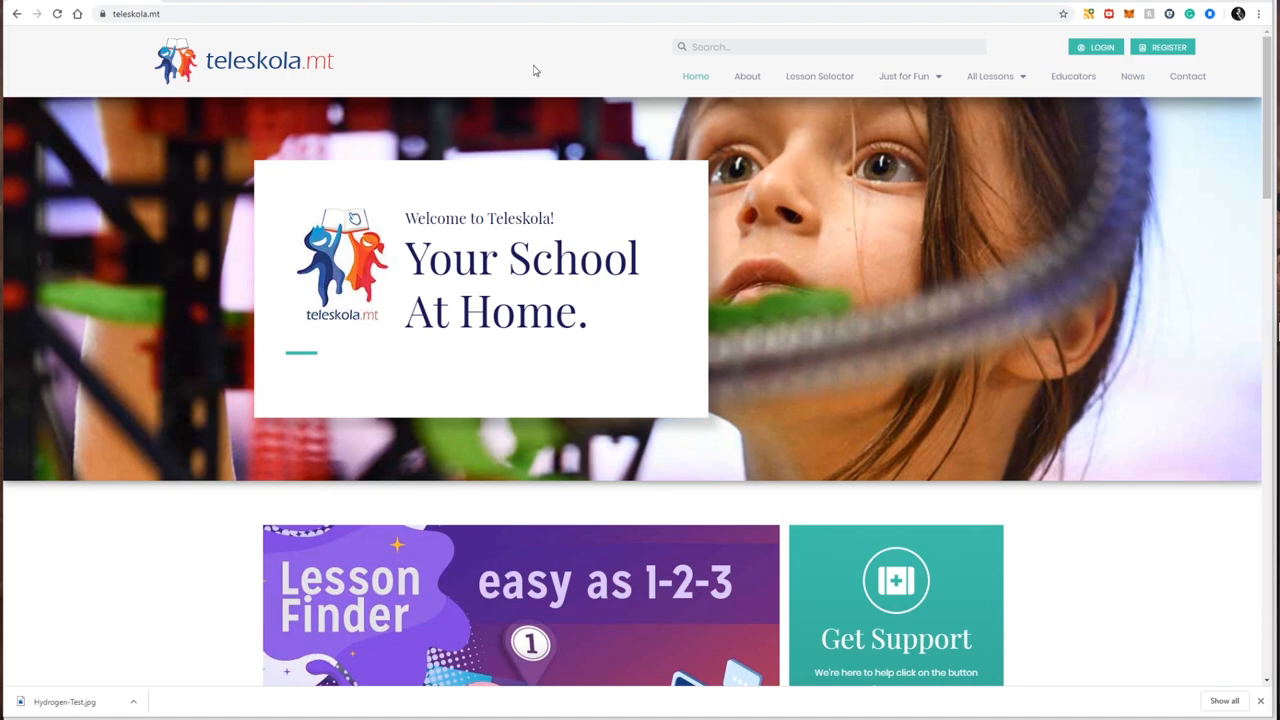
pyautogui.moveTo(543, 90)
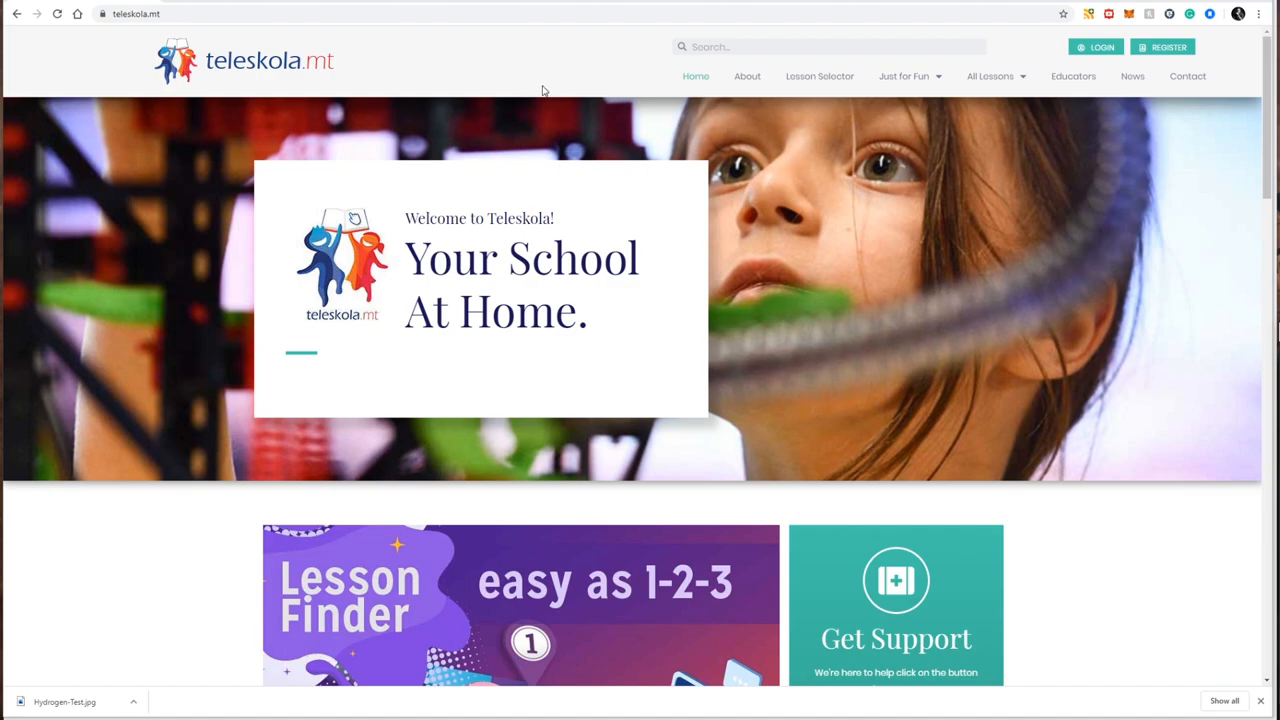
pyautogui.moveTo(620, 78)
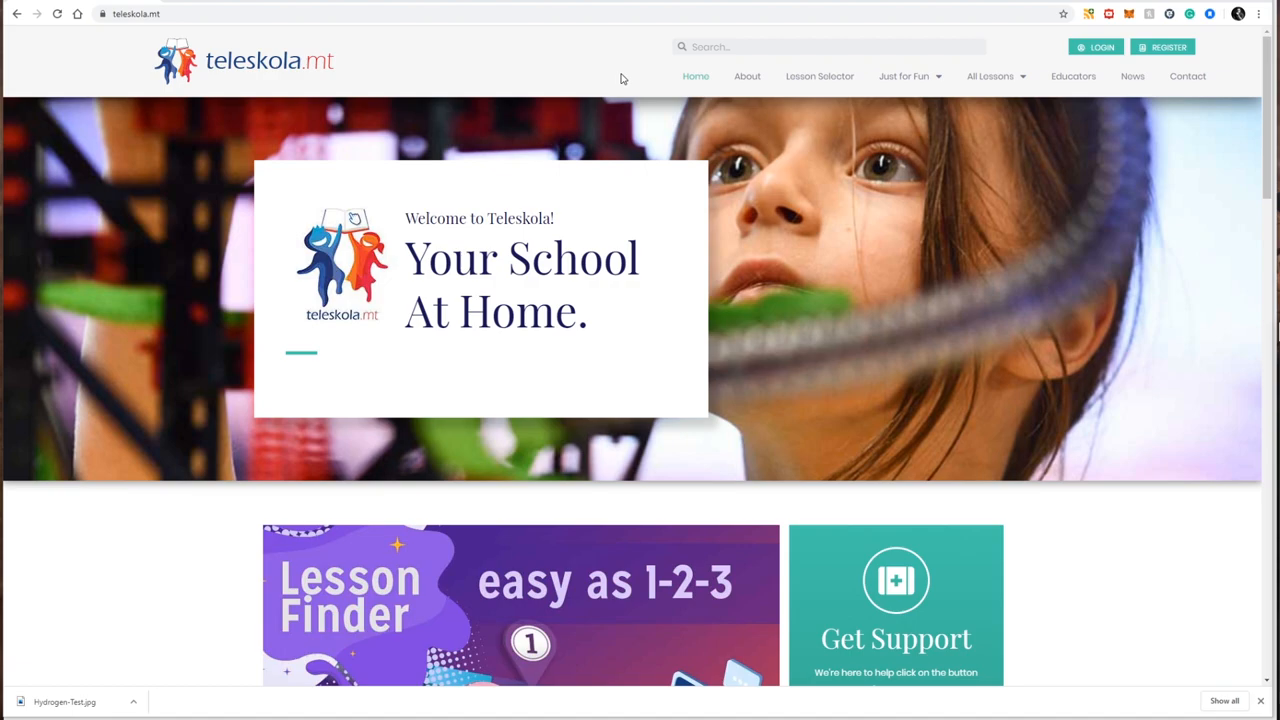
pyautogui.moveTo(803, 198)
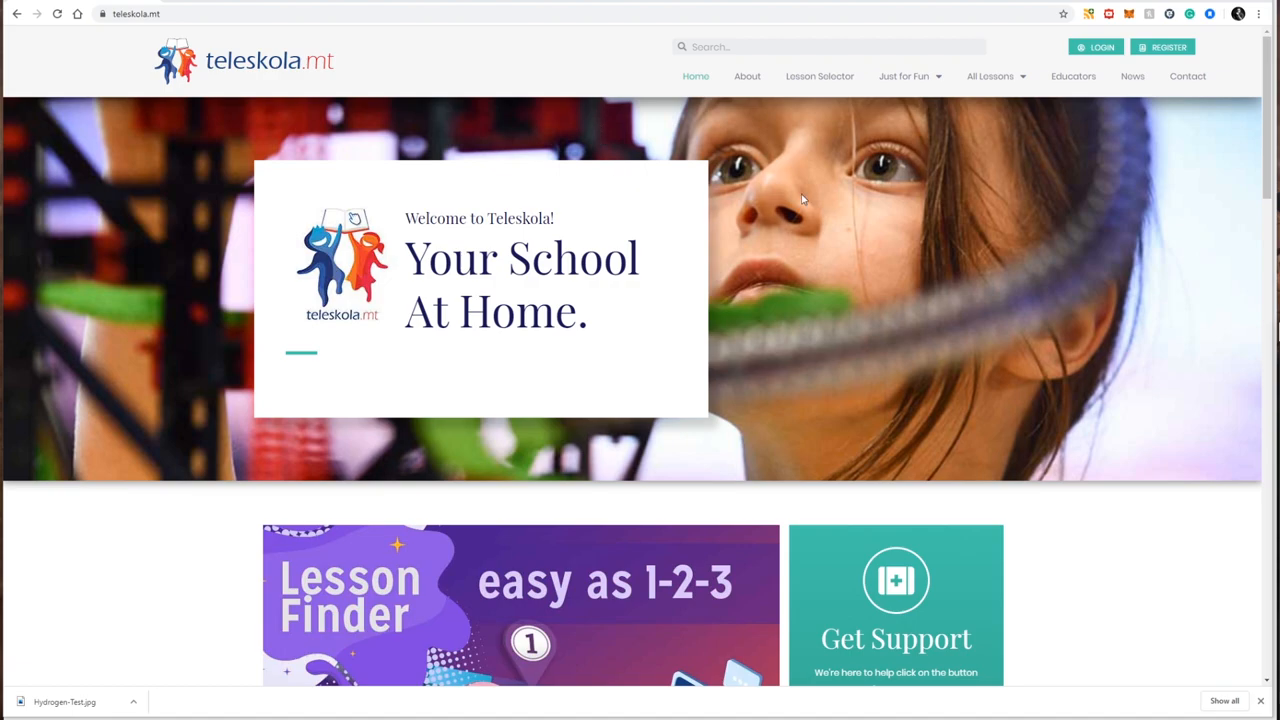
pyautogui.scroll(-3)
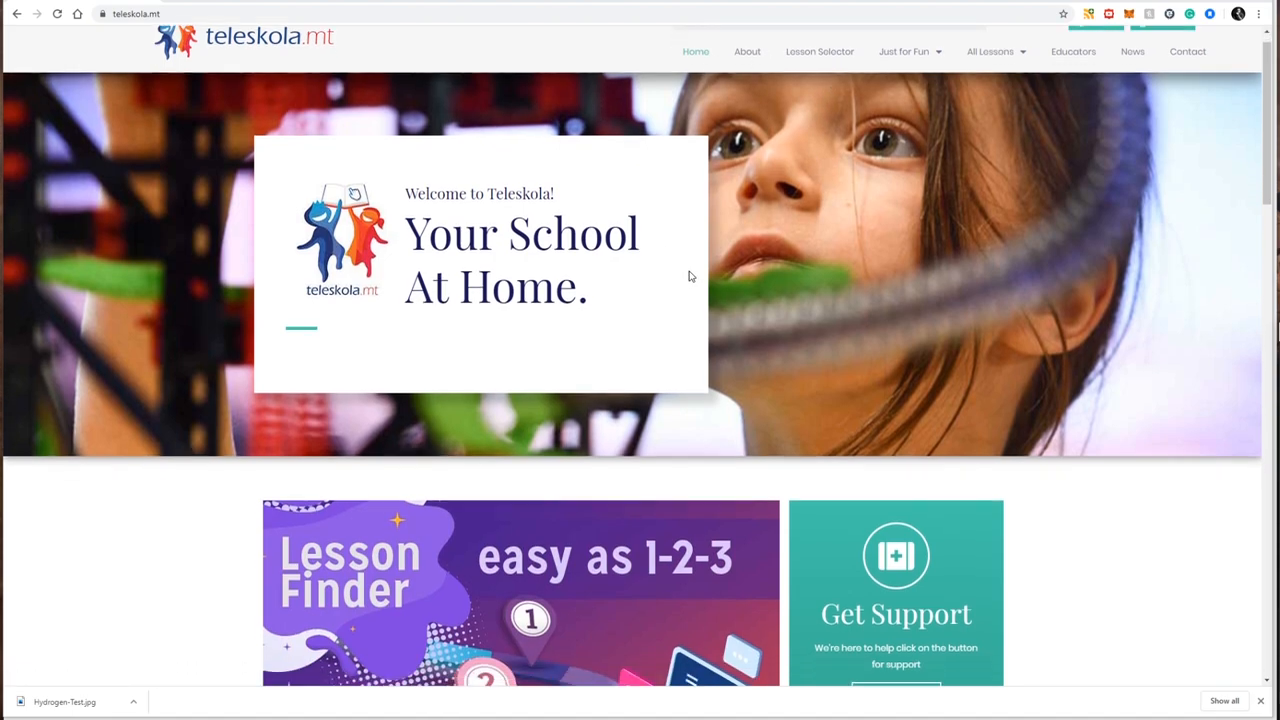
pyautogui.scroll(-3)
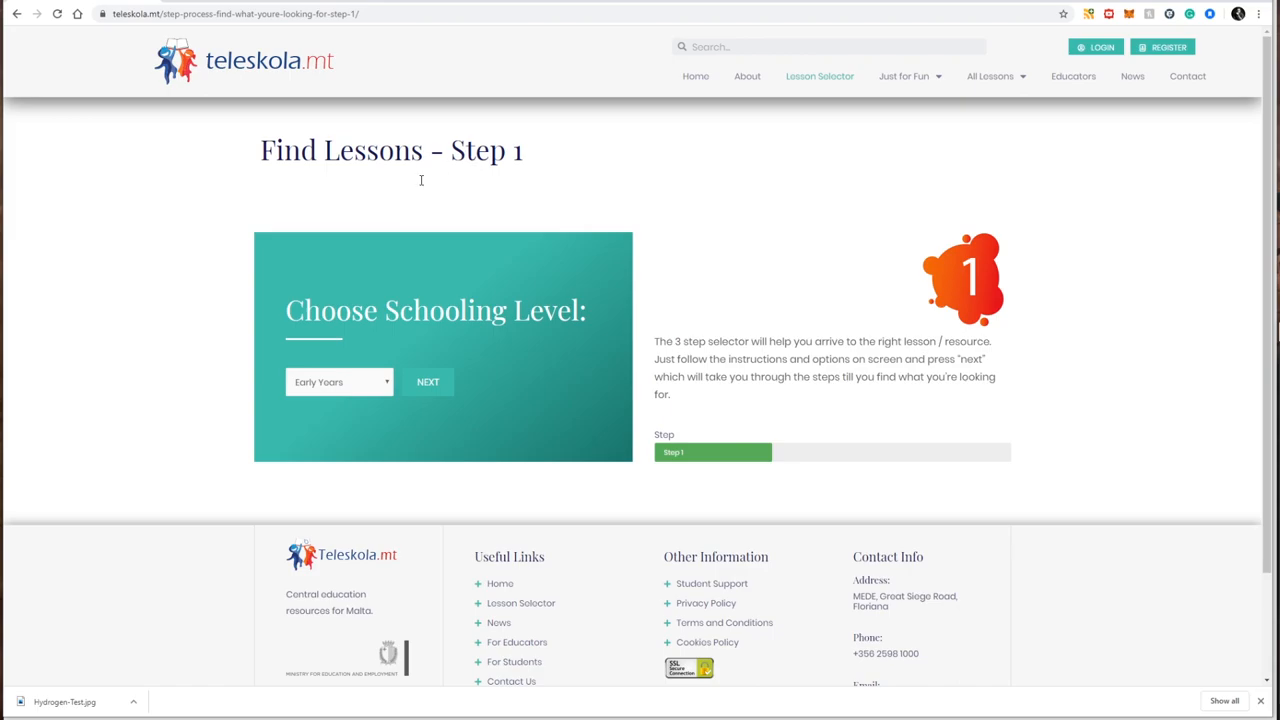
# Pick Middle School as the schooling level and continue to Step 2
pyautogui.scroll(-3)
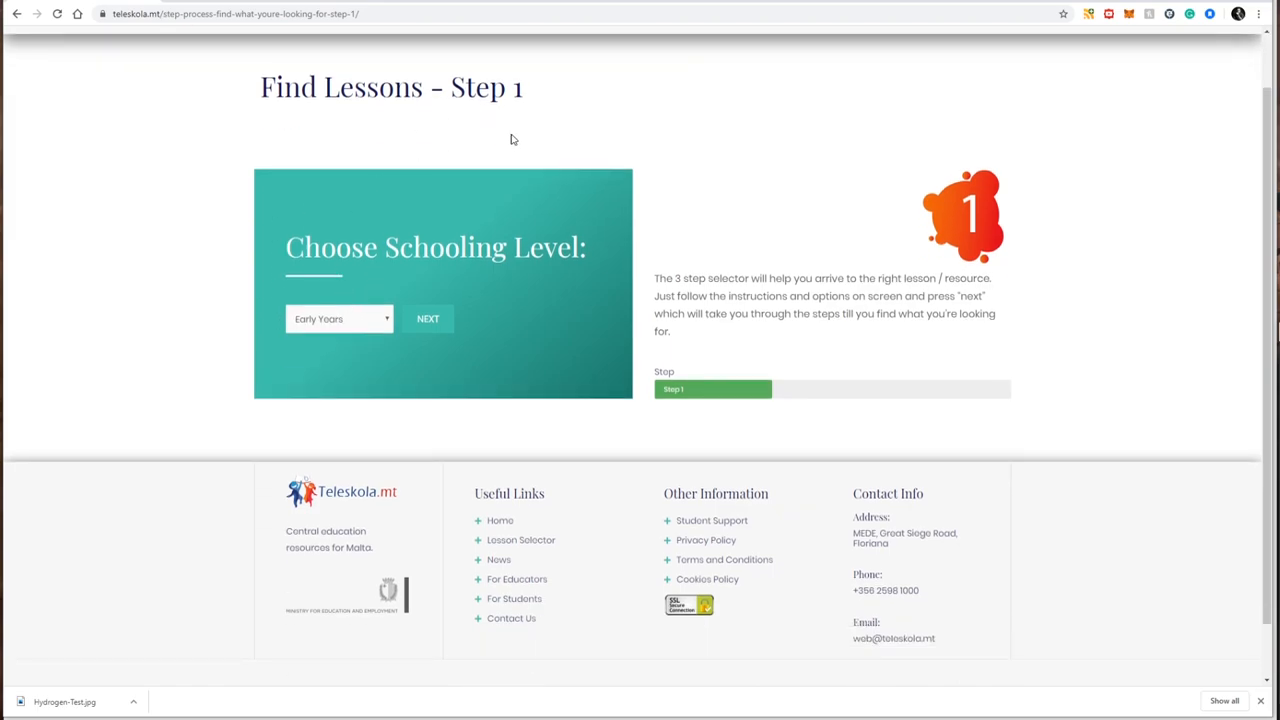
pyautogui.moveTo(360, 322)
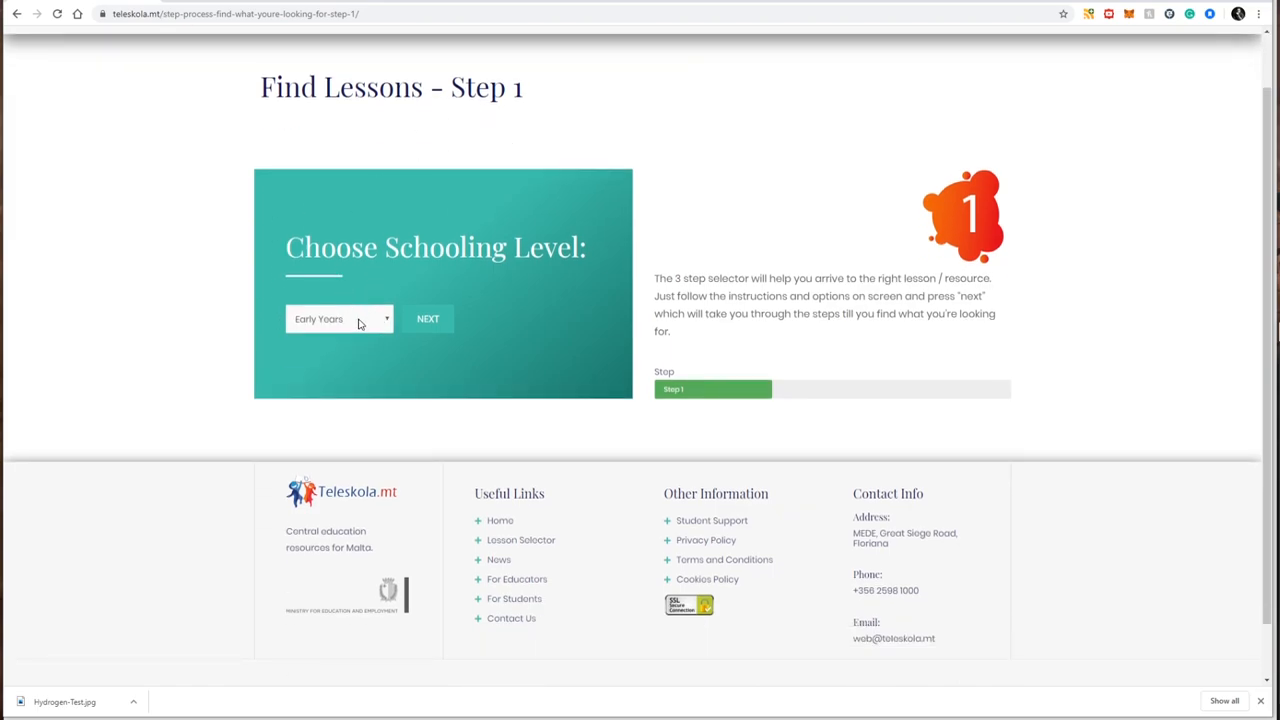
pyautogui.click(339, 318)
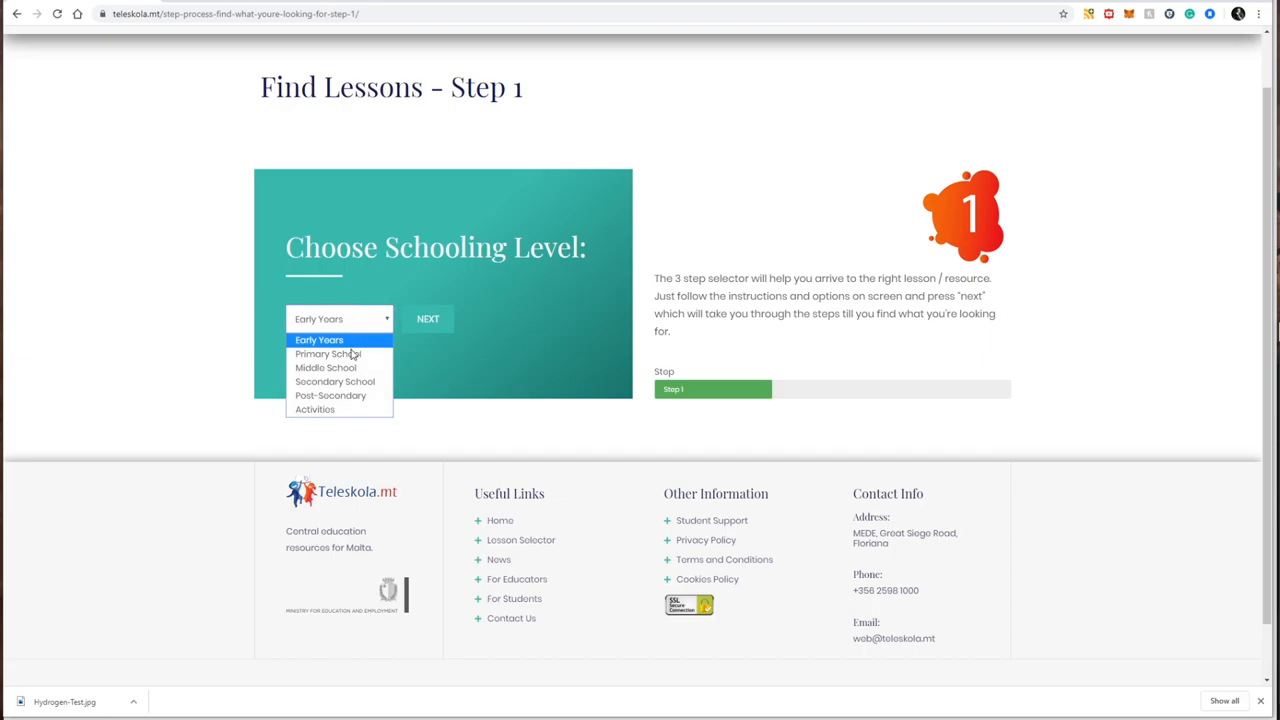
pyautogui.click(326, 367)
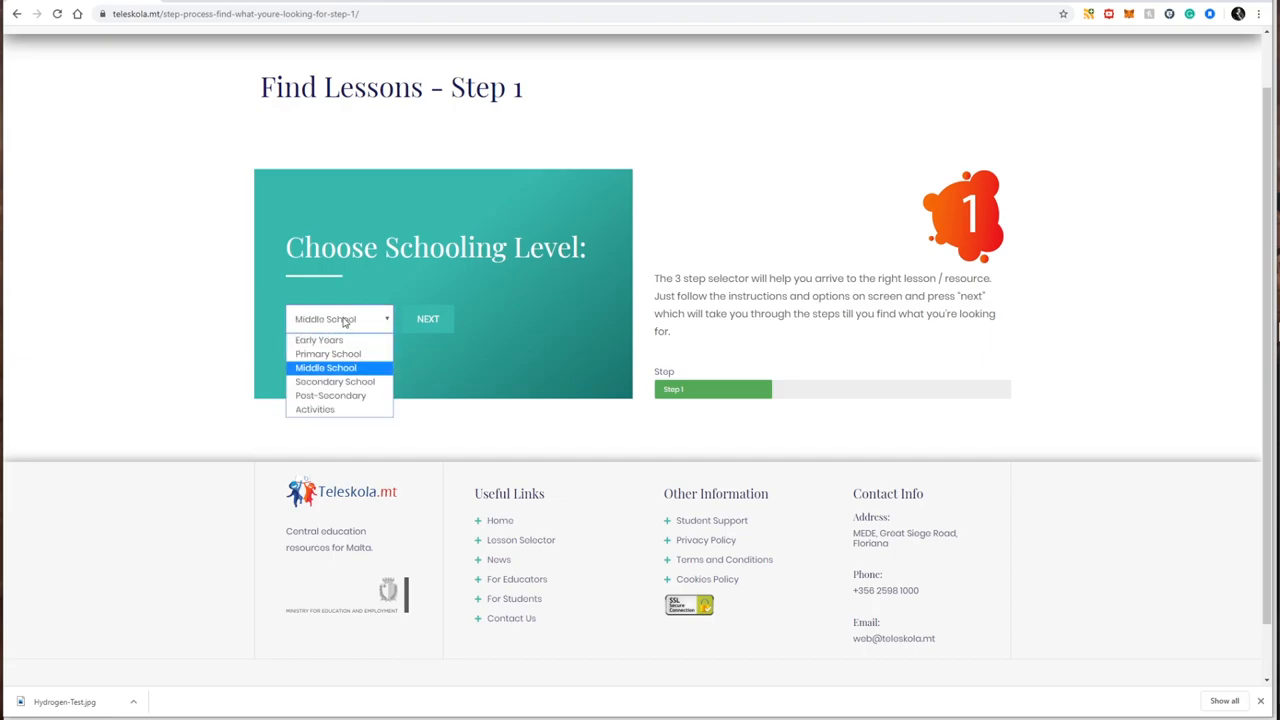
pyautogui.moveTo(320, 340)
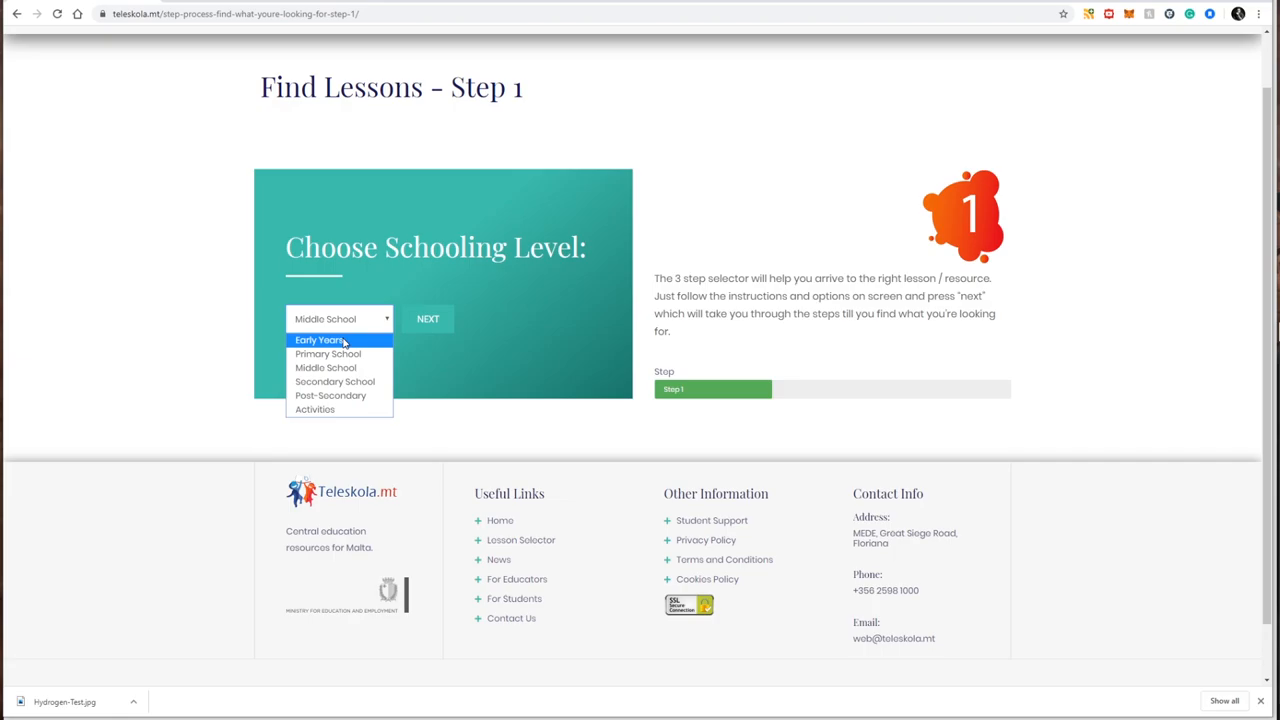
pyautogui.moveTo(328, 354)
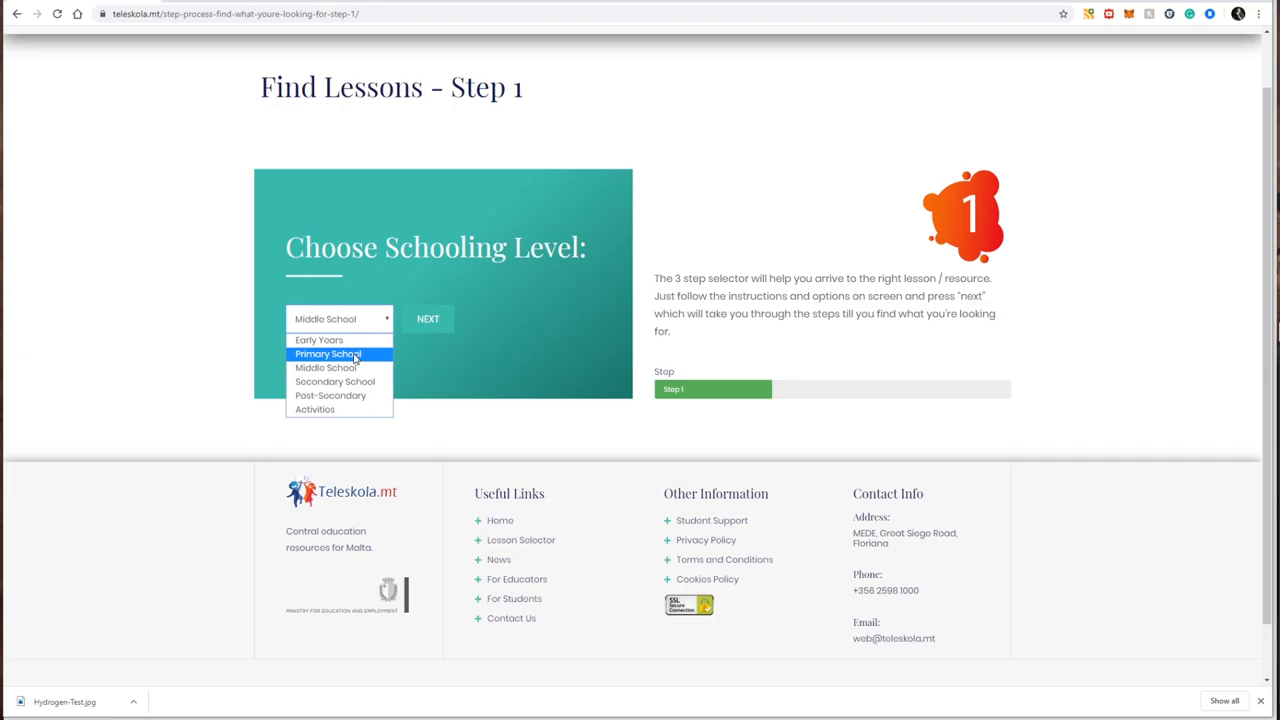
pyautogui.moveTo(327, 368)
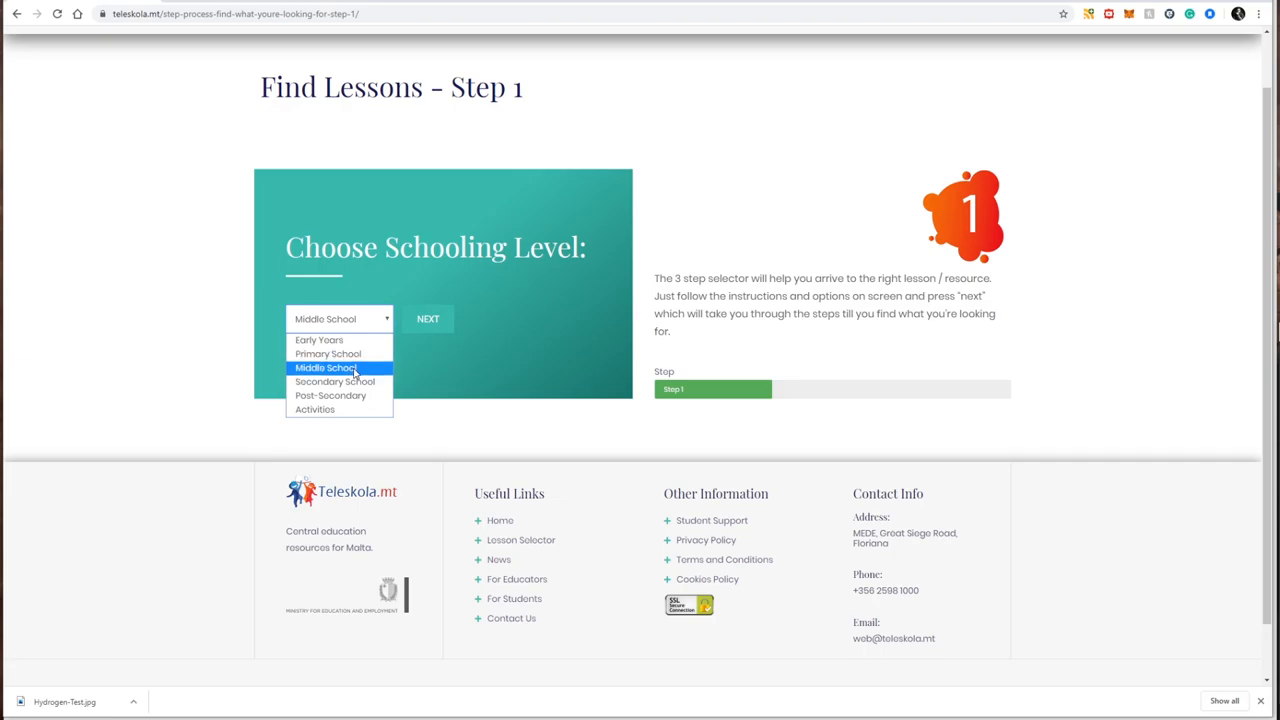
pyautogui.moveTo(335, 381)
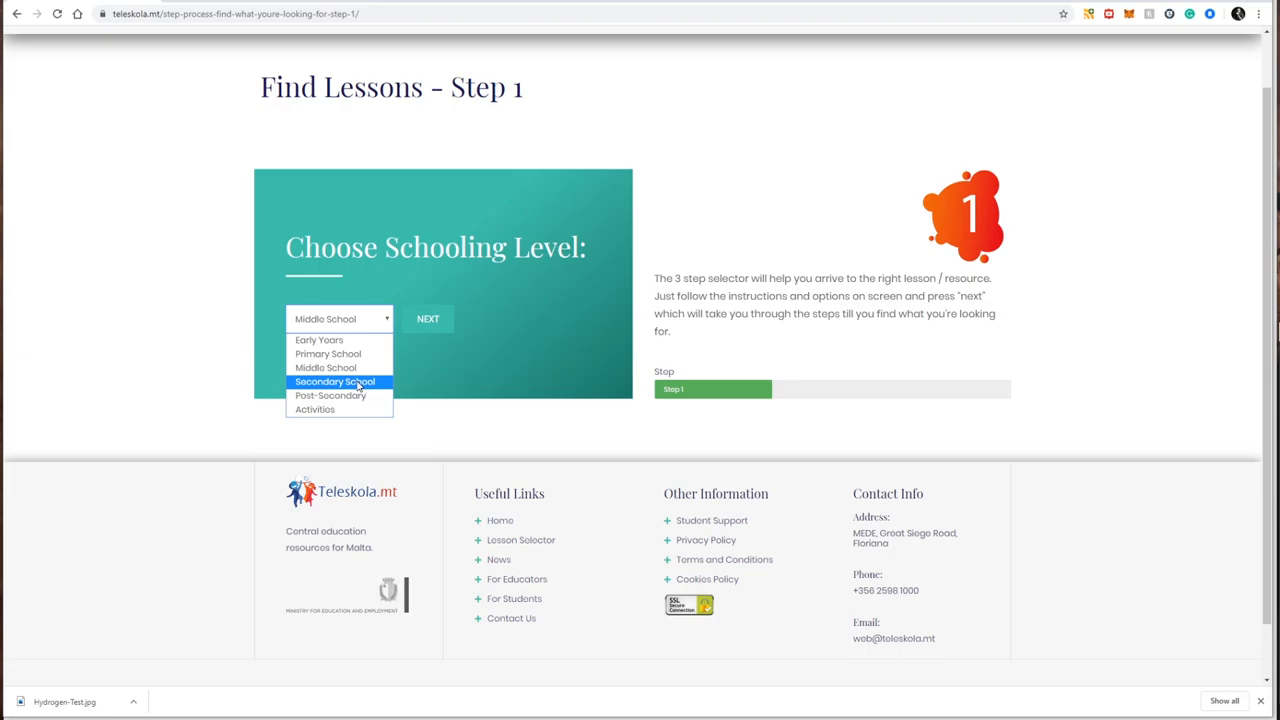
pyautogui.click(427, 318)
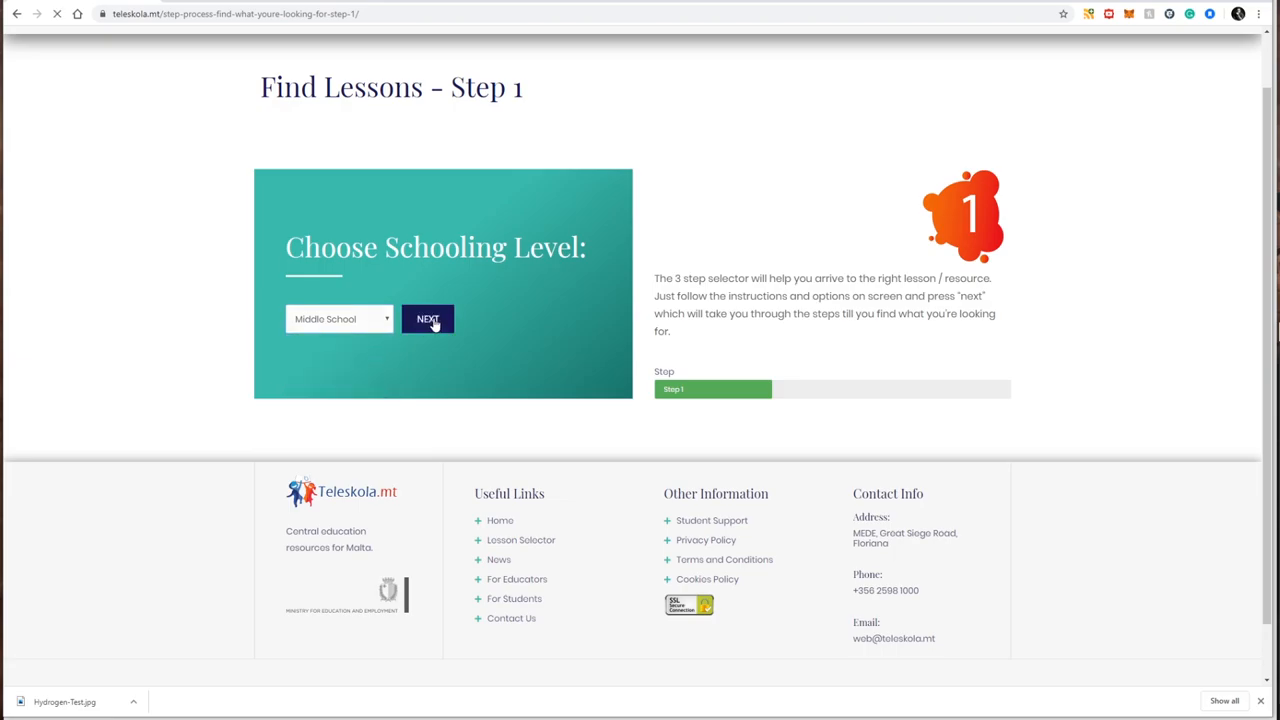
pyautogui.click(427, 318)
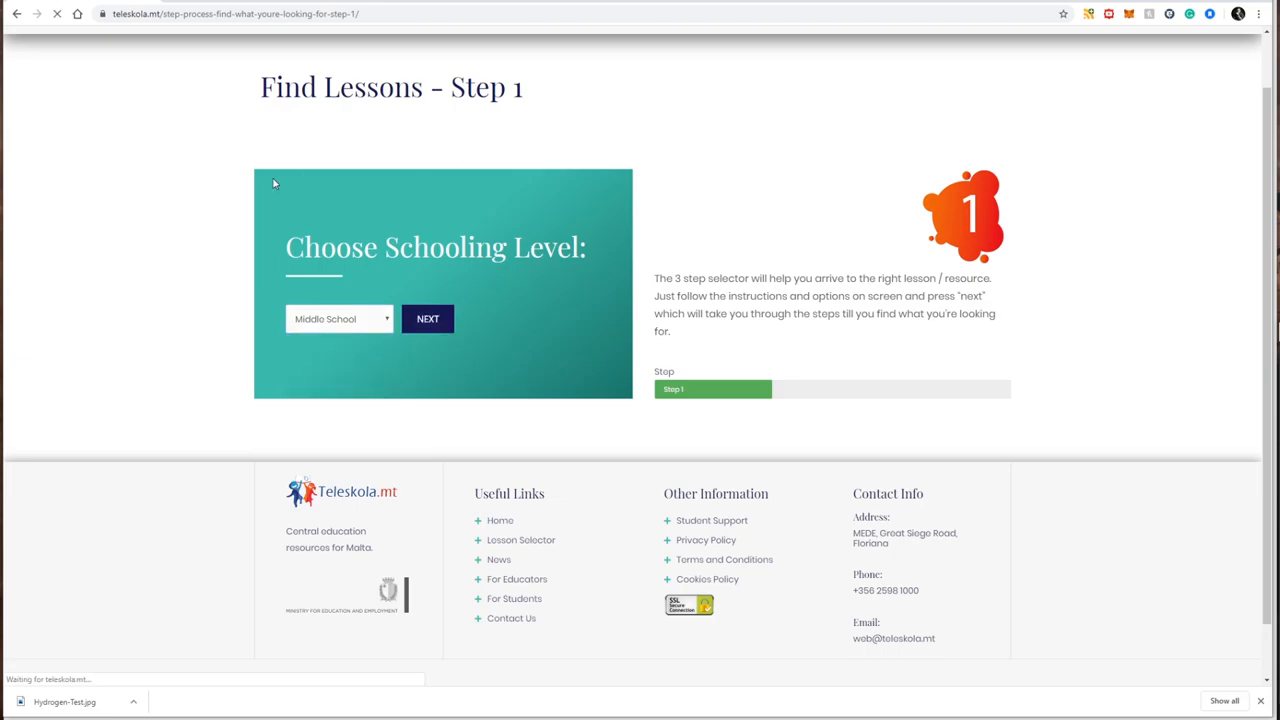
# Choose Year 7 in the year dropdown and continue to the subject step
pyautogui.click(427, 318)
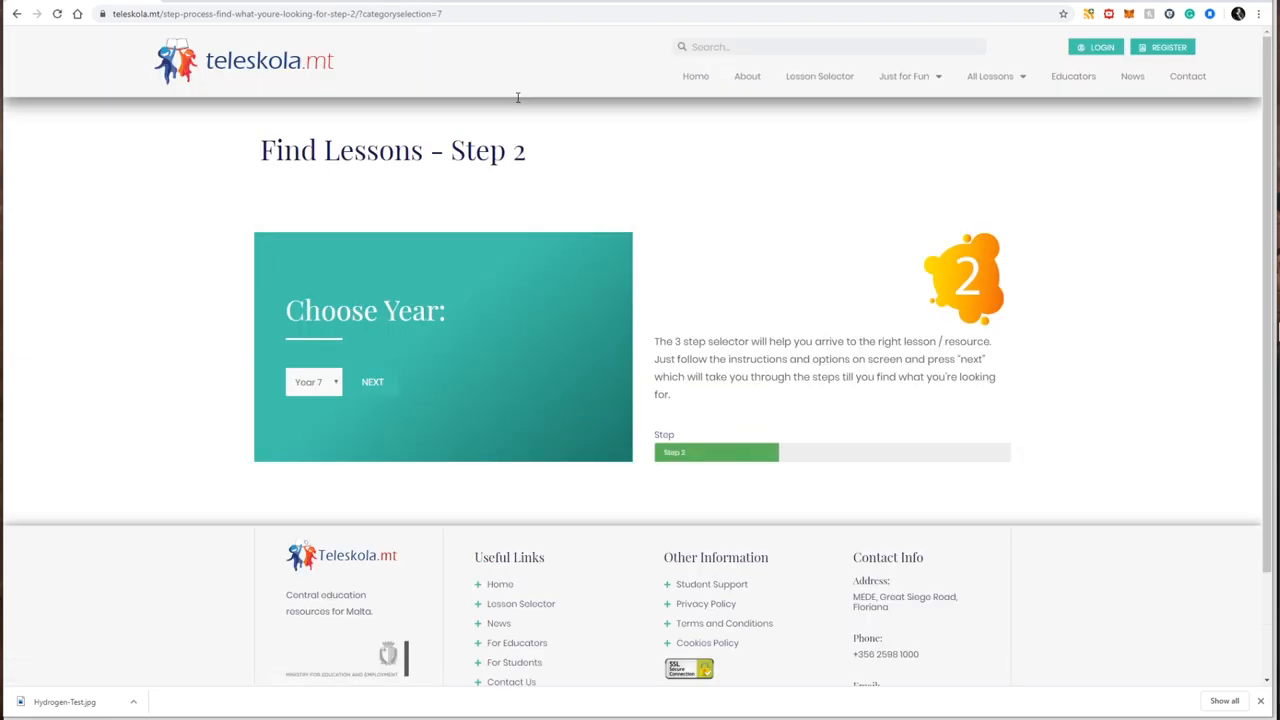
pyautogui.scroll(-3)
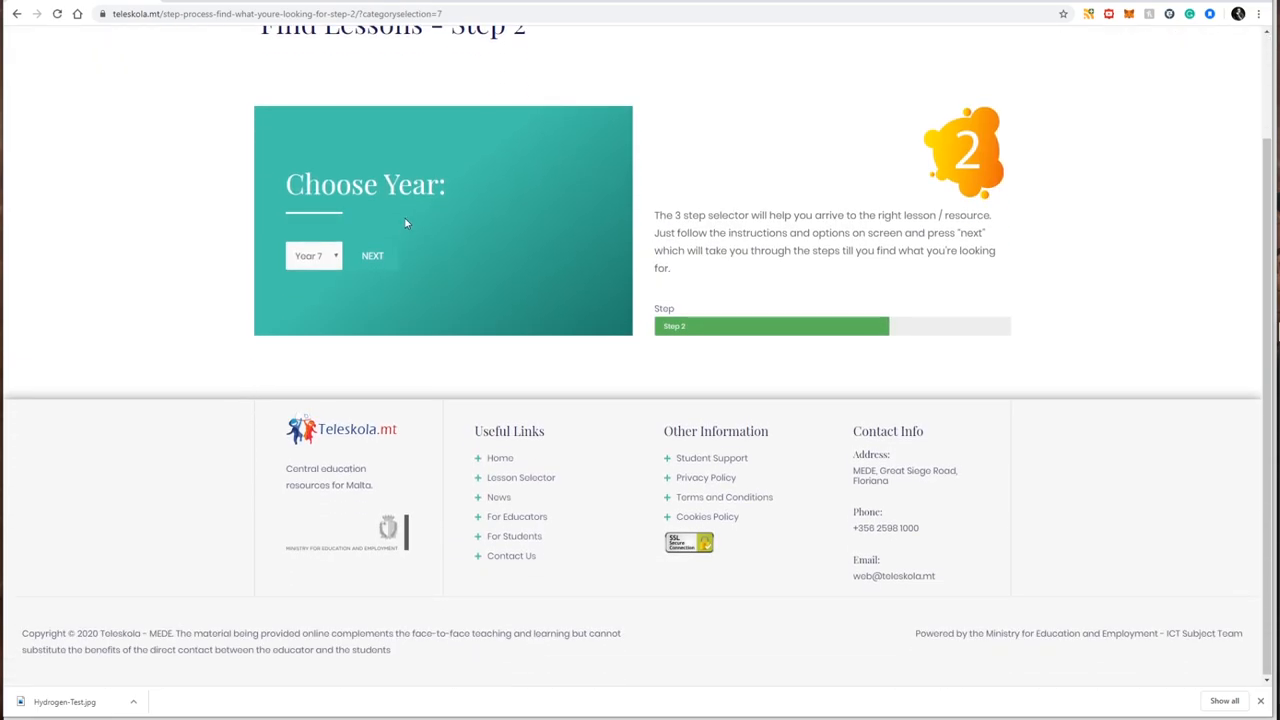
pyautogui.scroll(3)
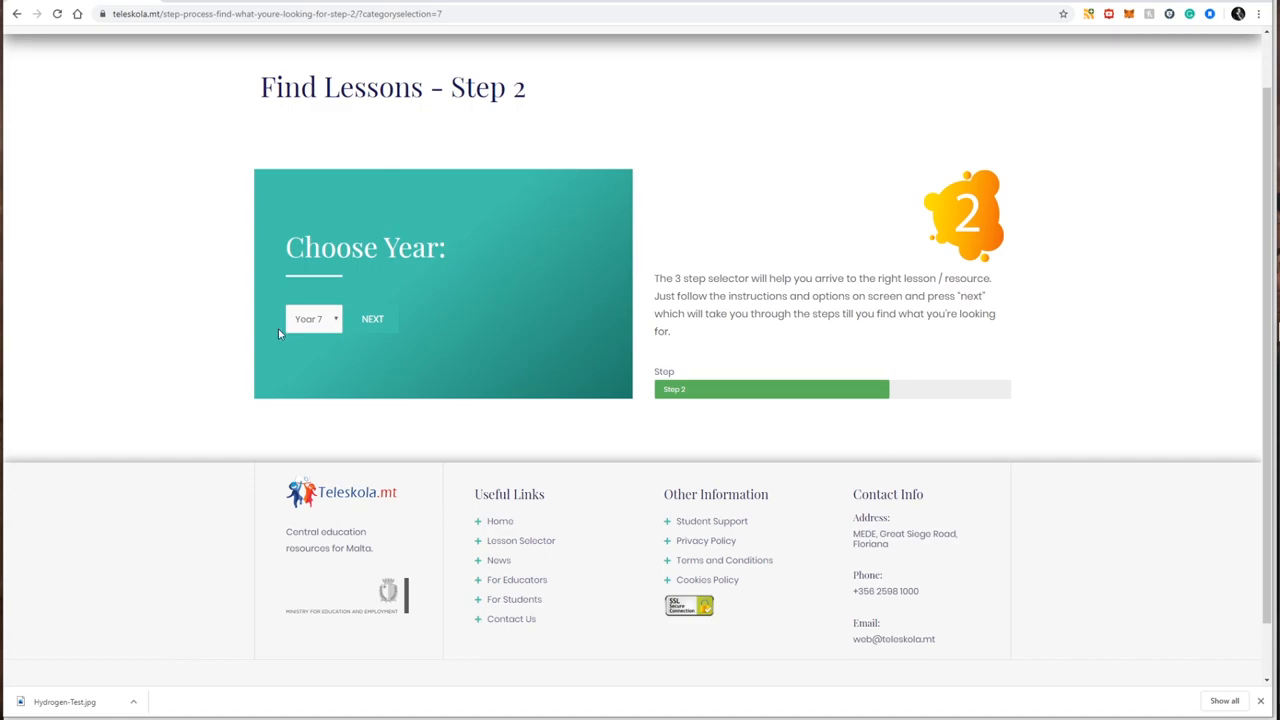
pyautogui.click(314, 319)
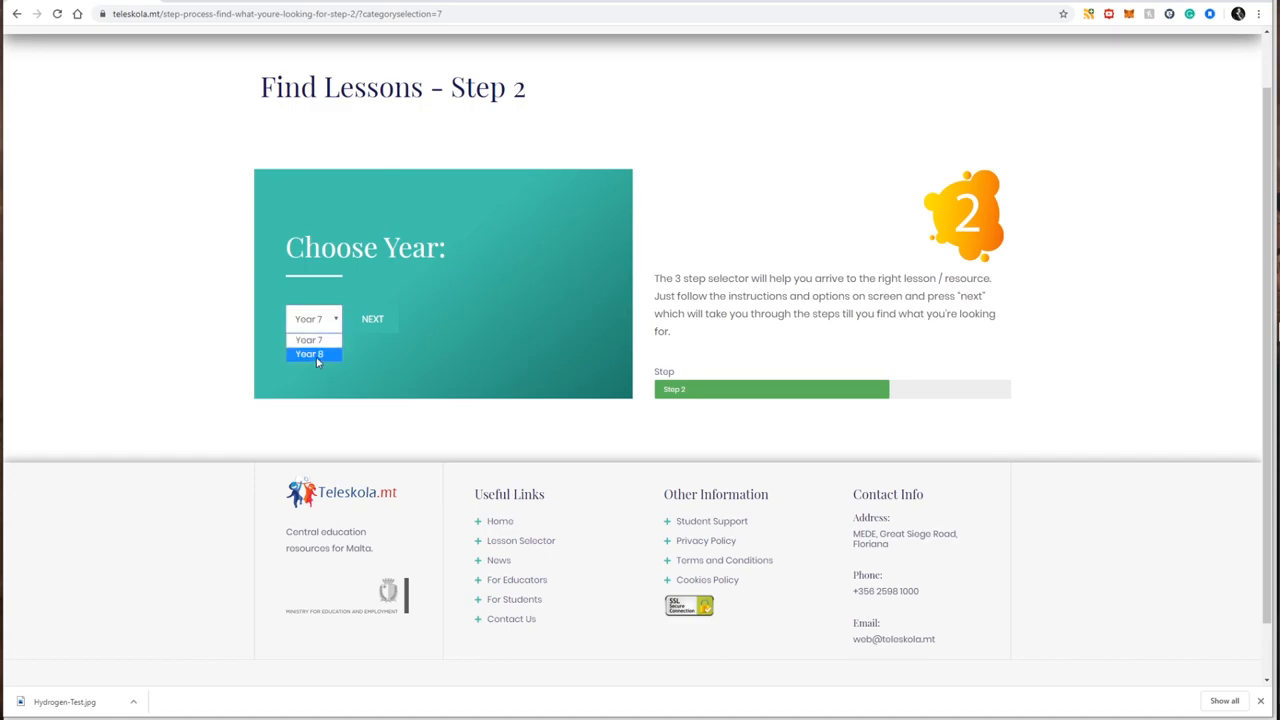
pyautogui.moveTo(313, 339)
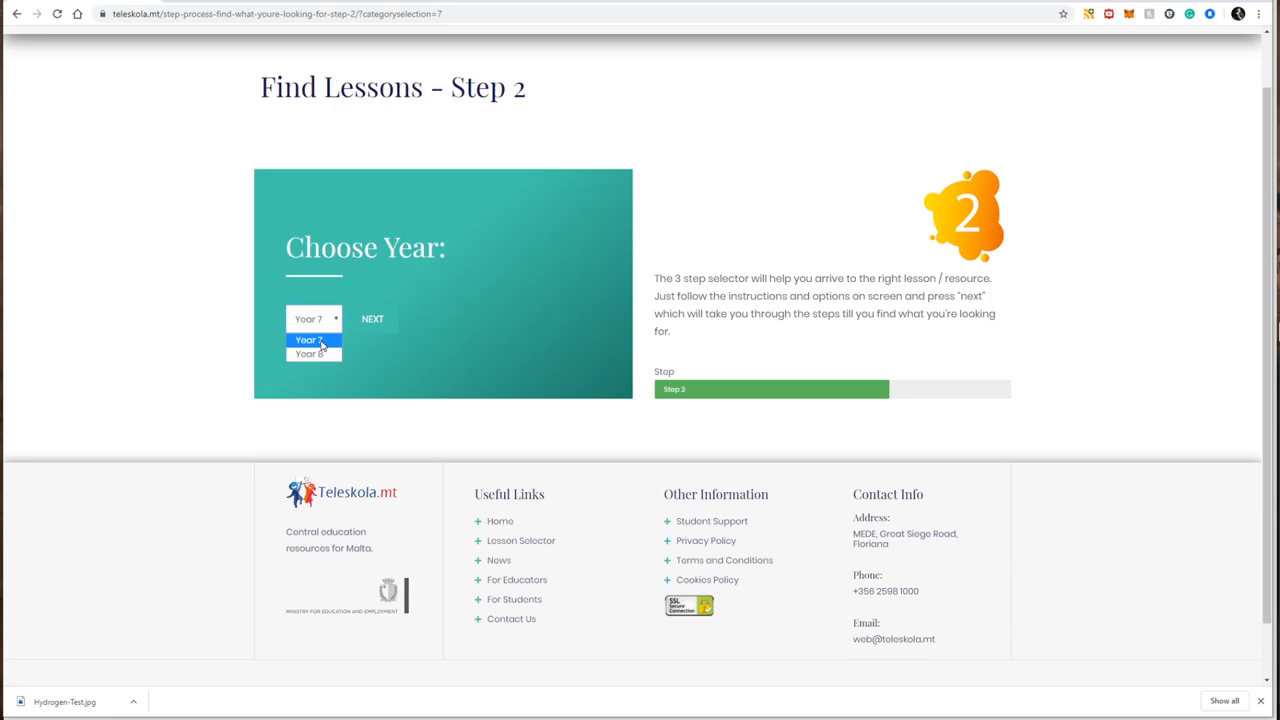
pyautogui.click(312, 340)
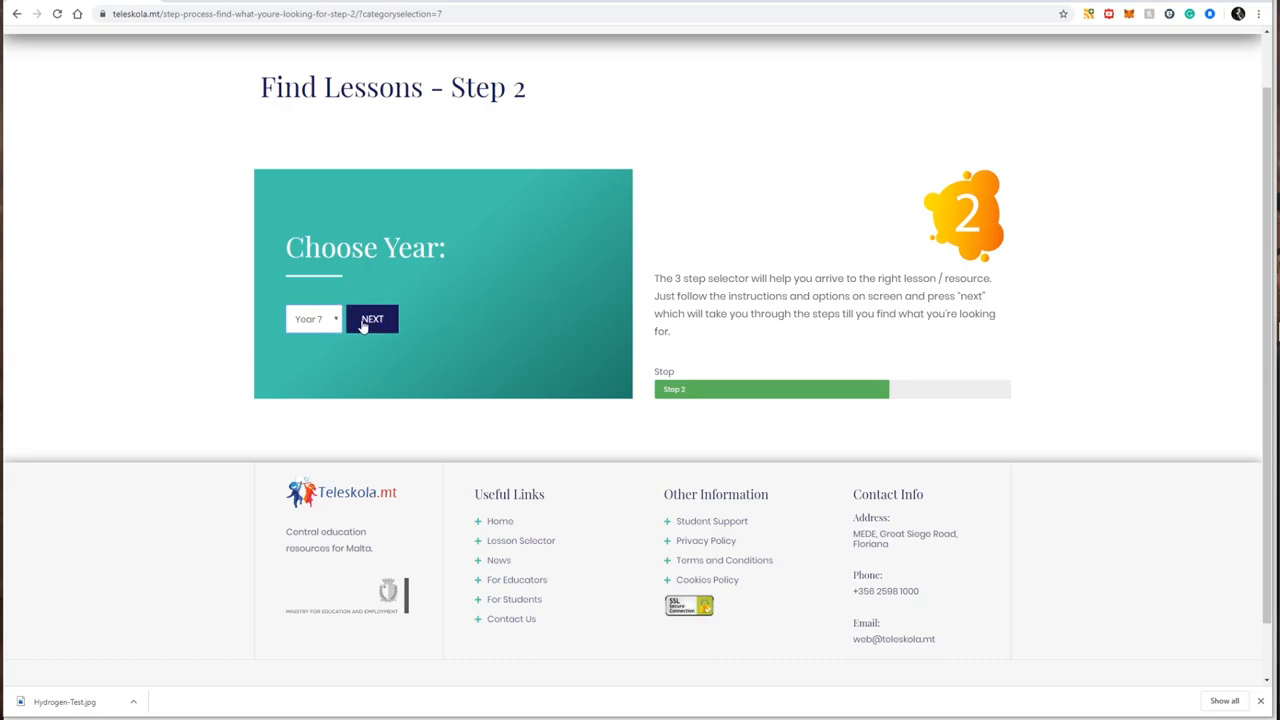
pyautogui.click(371, 318)
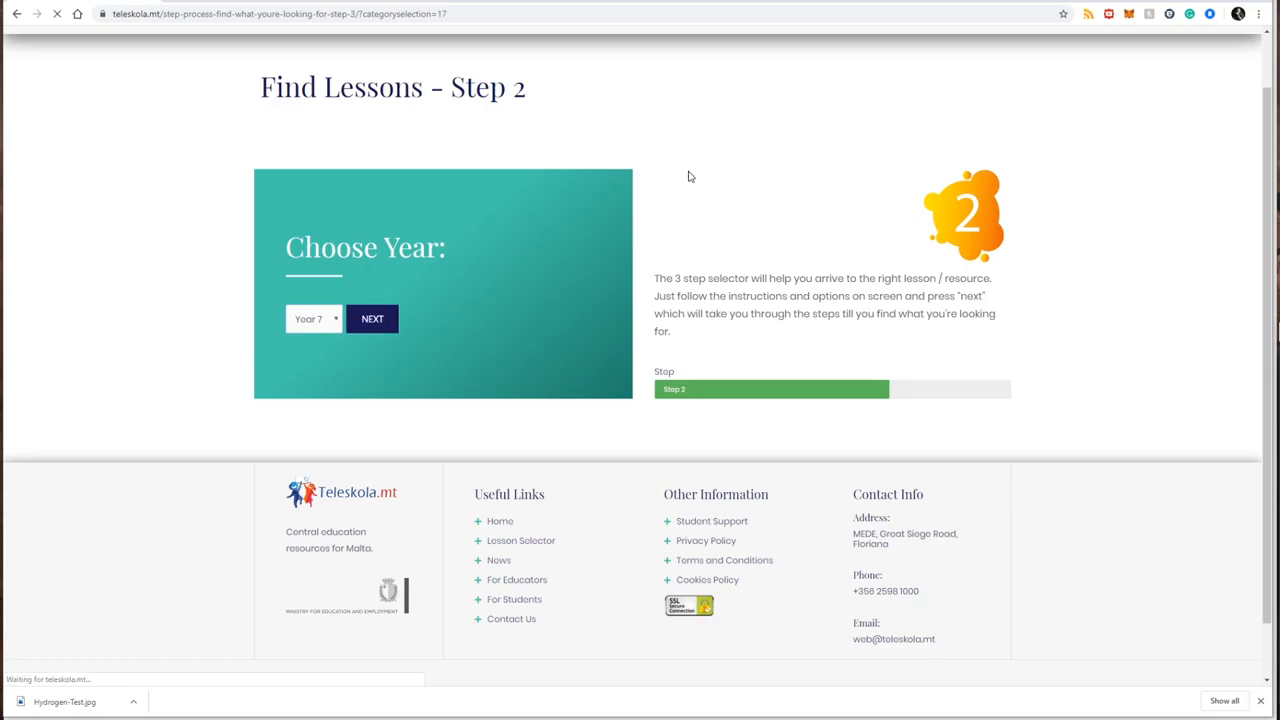
# Select Year 7 Science as the subject and finish to list its lessons
pyautogui.click(372, 318)
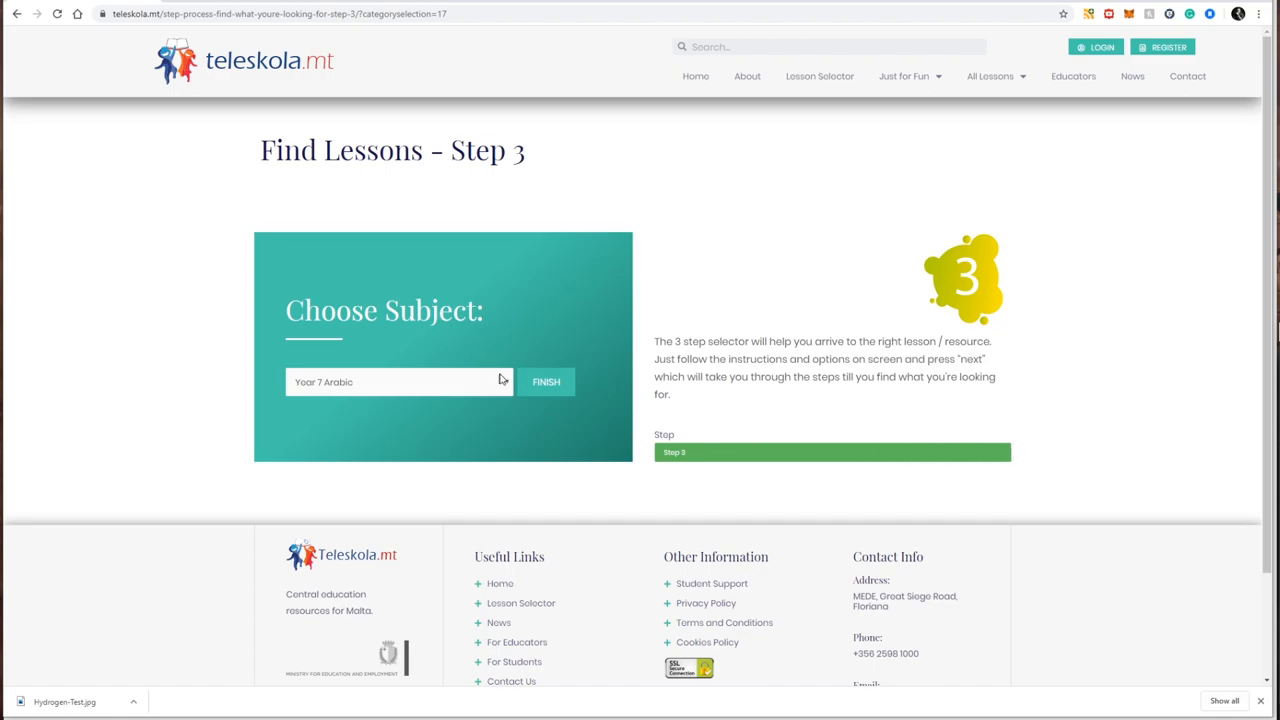
pyautogui.click(398, 382)
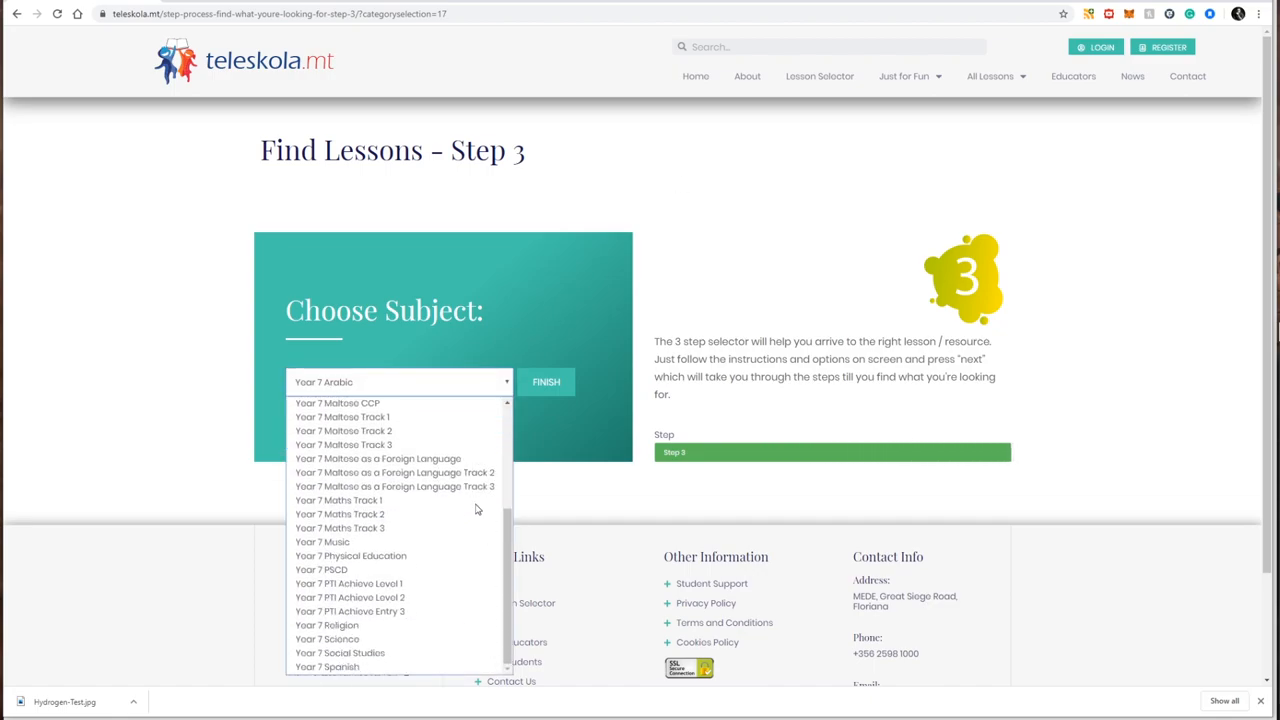
pyautogui.click(327, 639)
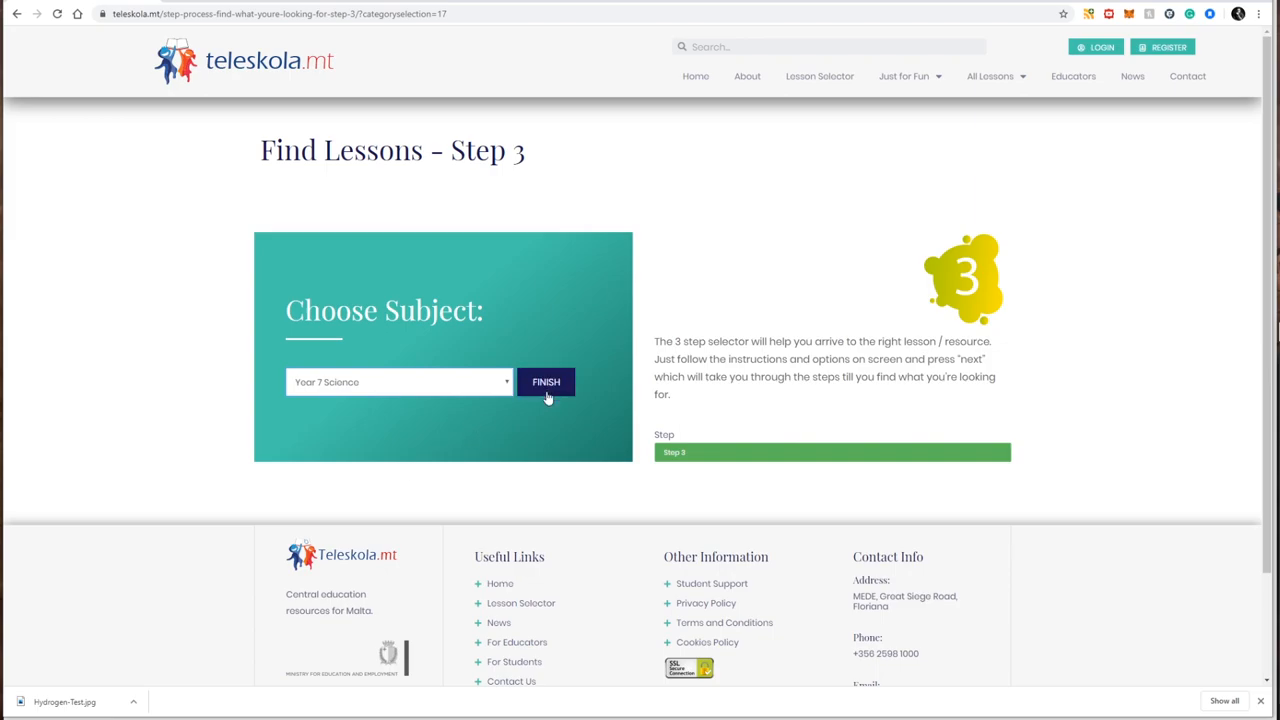
pyautogui.click(545, 382)
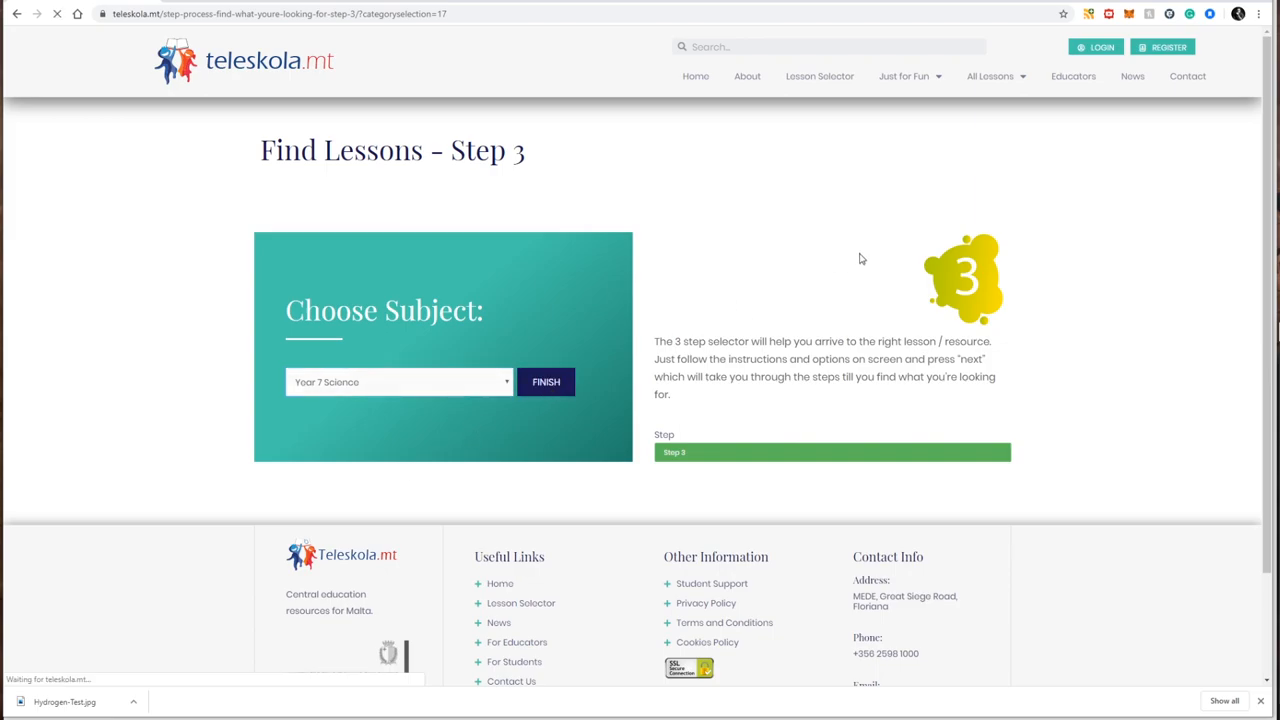
pyautogui.click(545, 381)
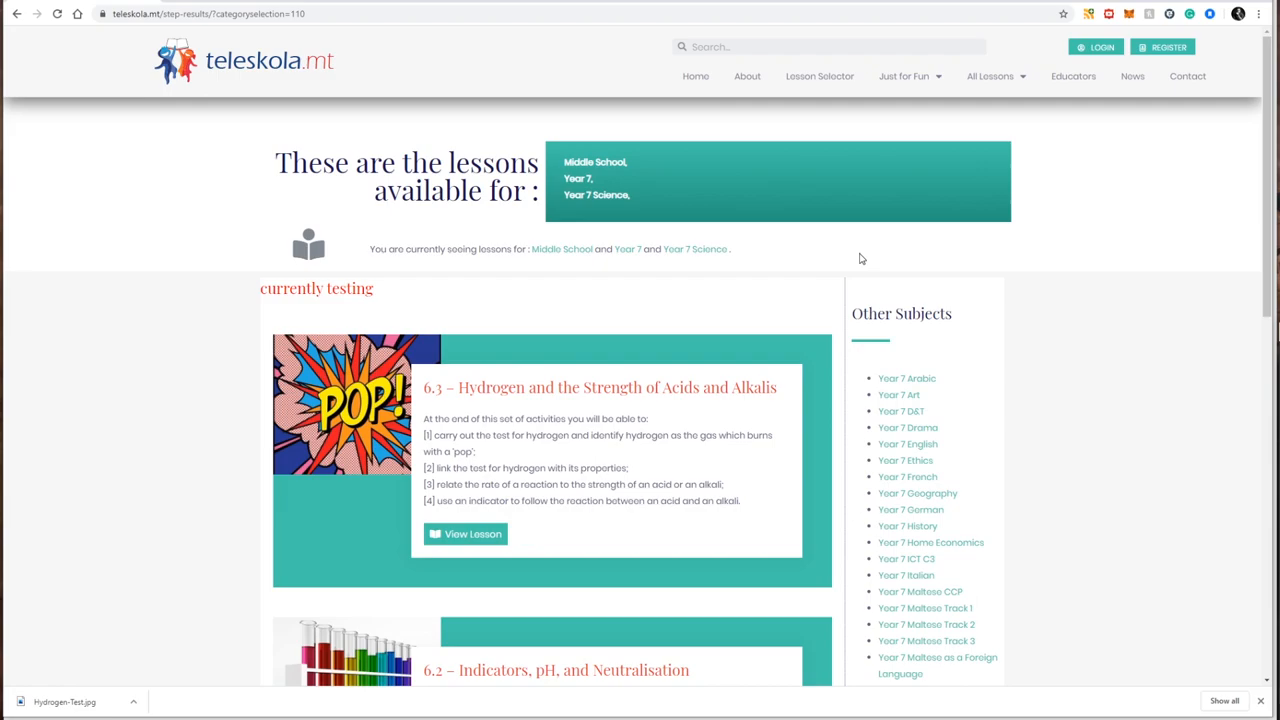
pyautogui.moveTo(857, 244)
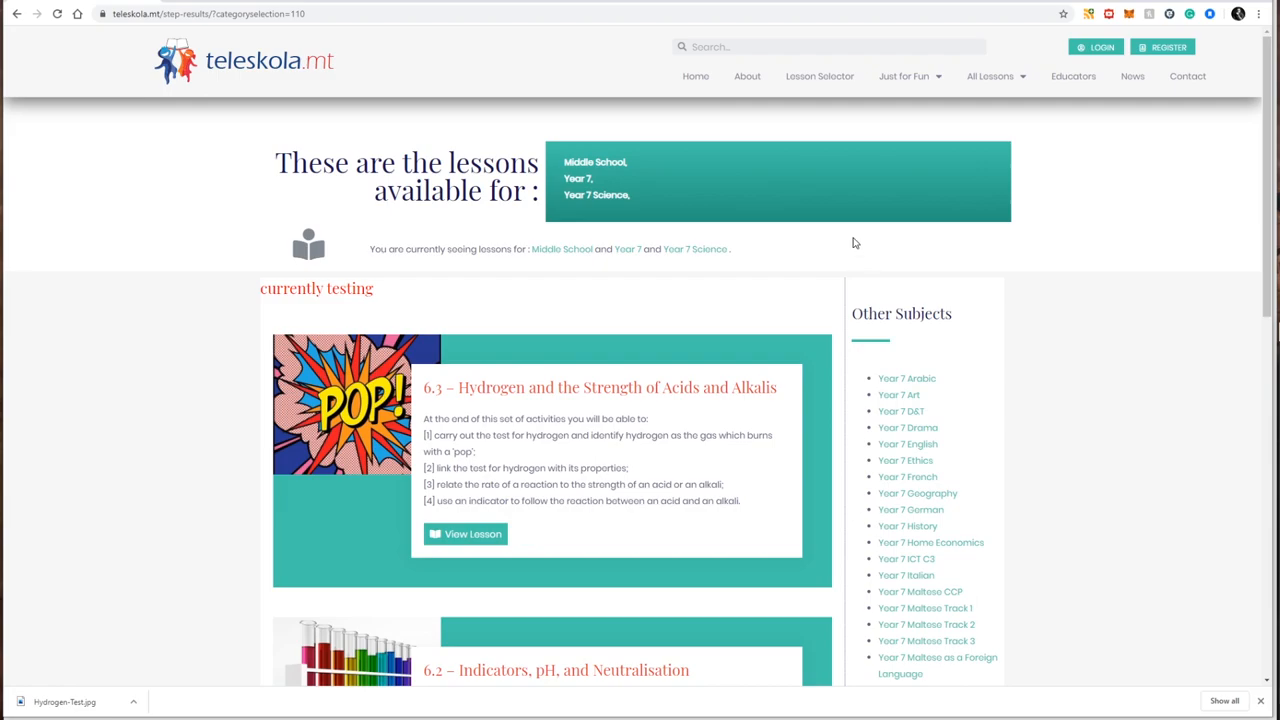
# Scroll the Year 7 Science results to reveal lessons 6.3, 6.2 and 6.1
pyautogui.scroll(-3)
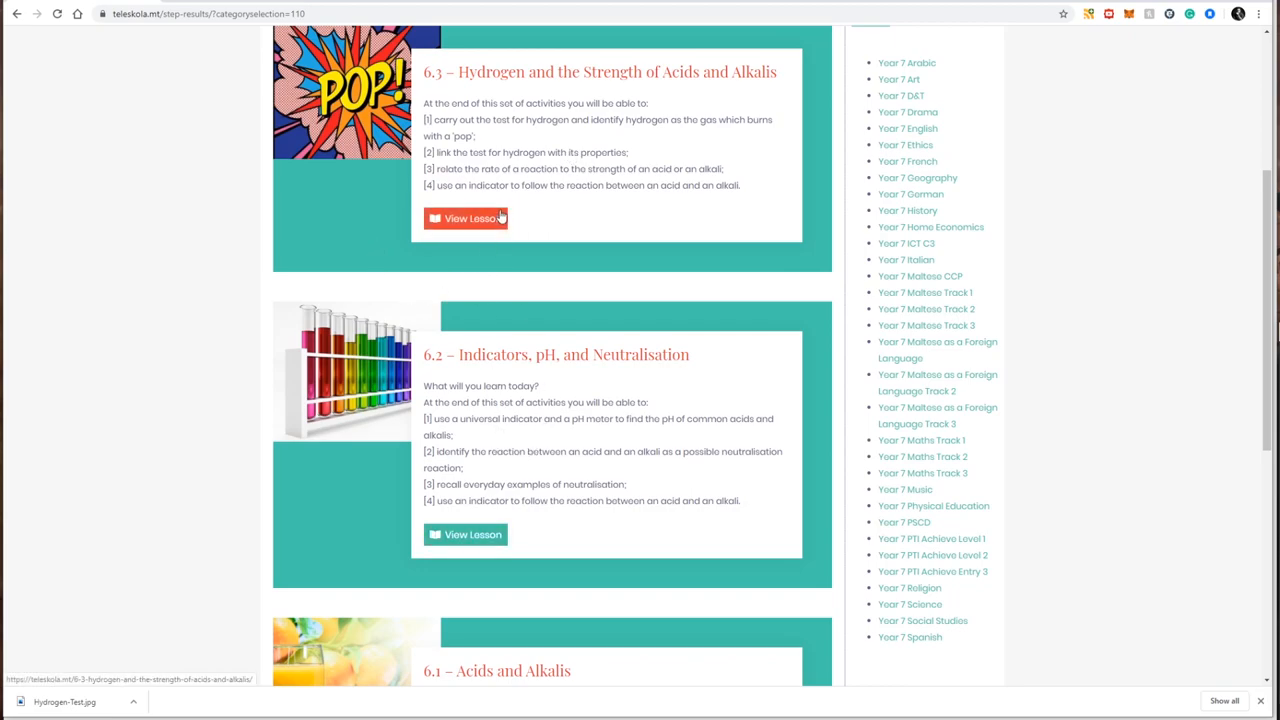
pyautogui.moveTo(484, 228)
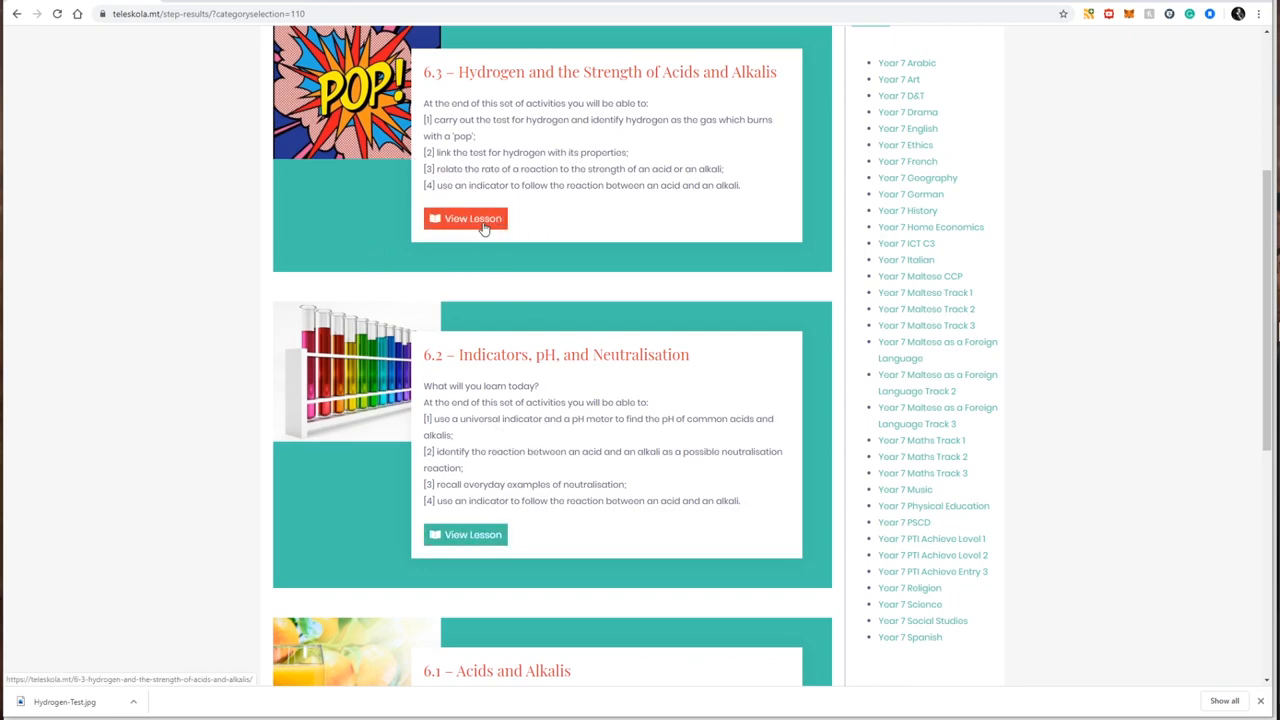
pyautogui.moveTo(507, 84)
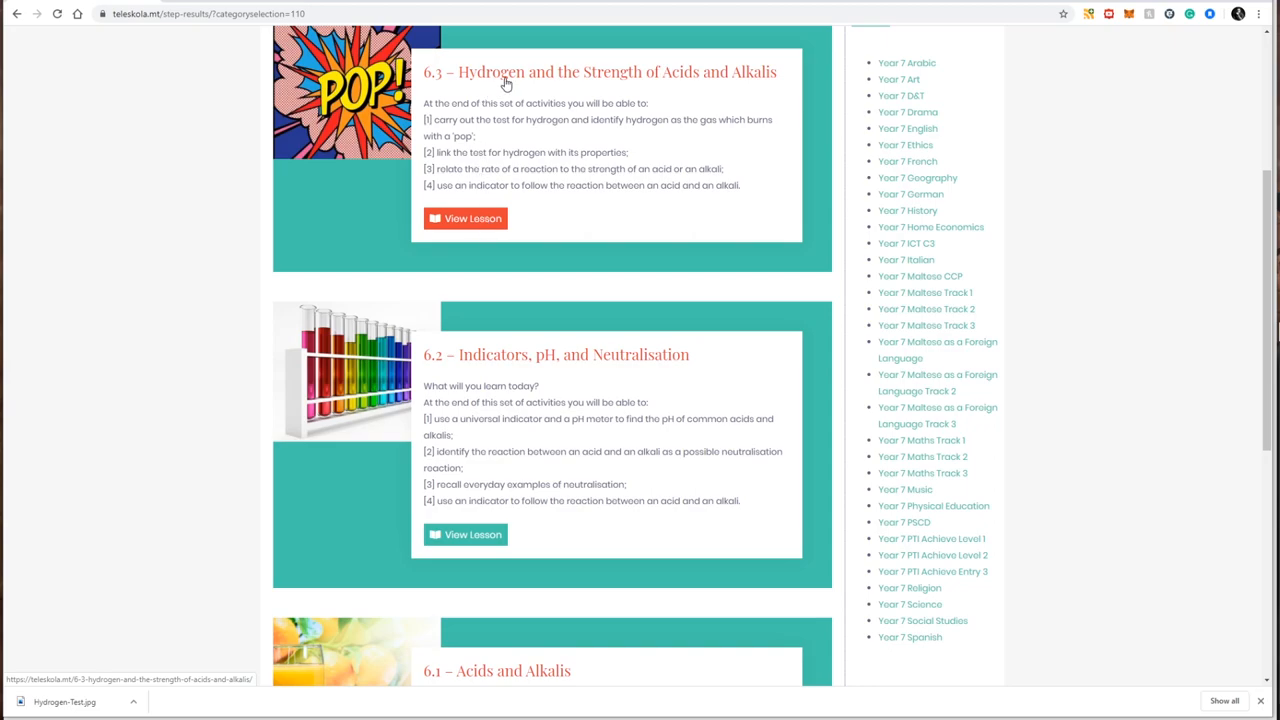
pyautogui.moveTo(744, 84)
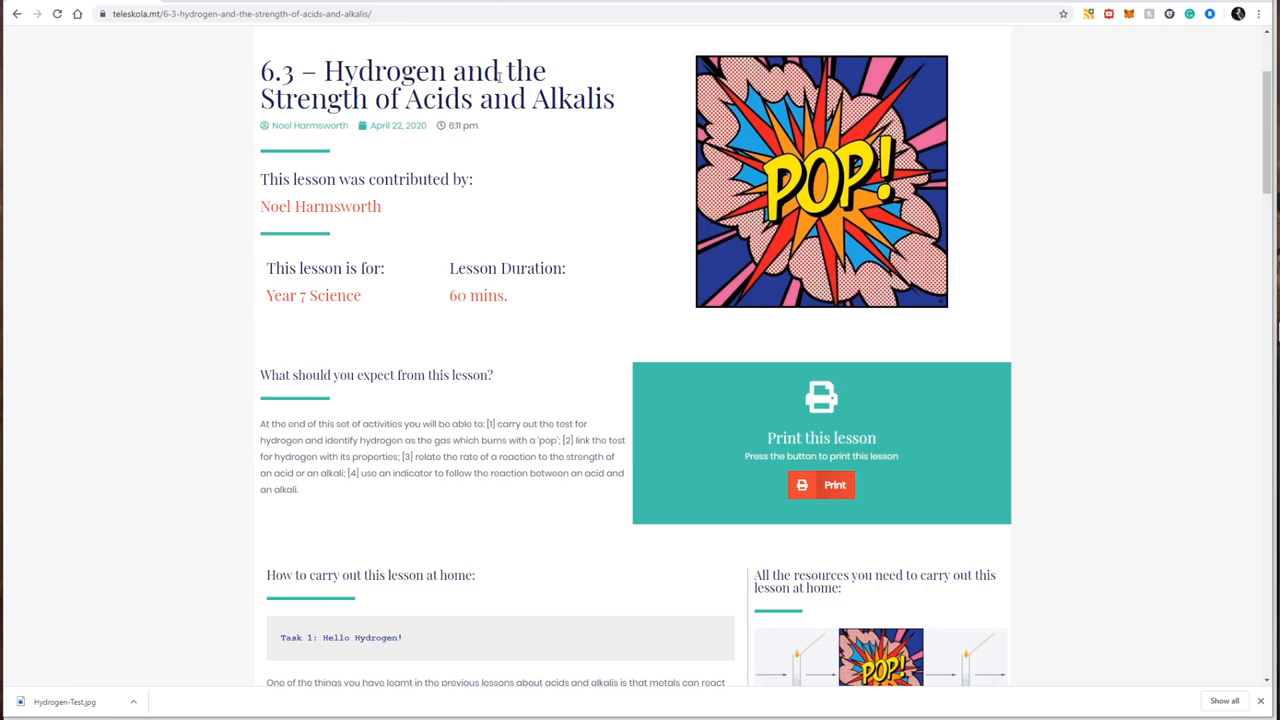
pyautogui.moveTo(499, 77)
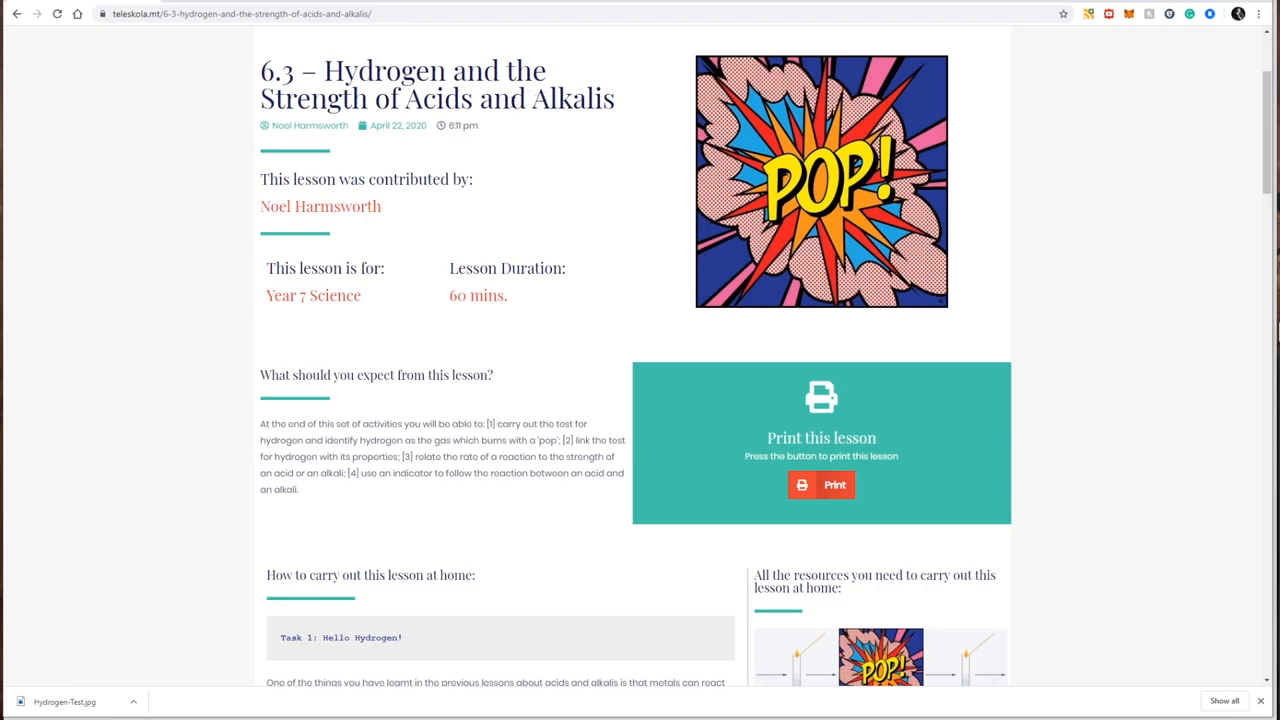
pyautogui.scroll(3)
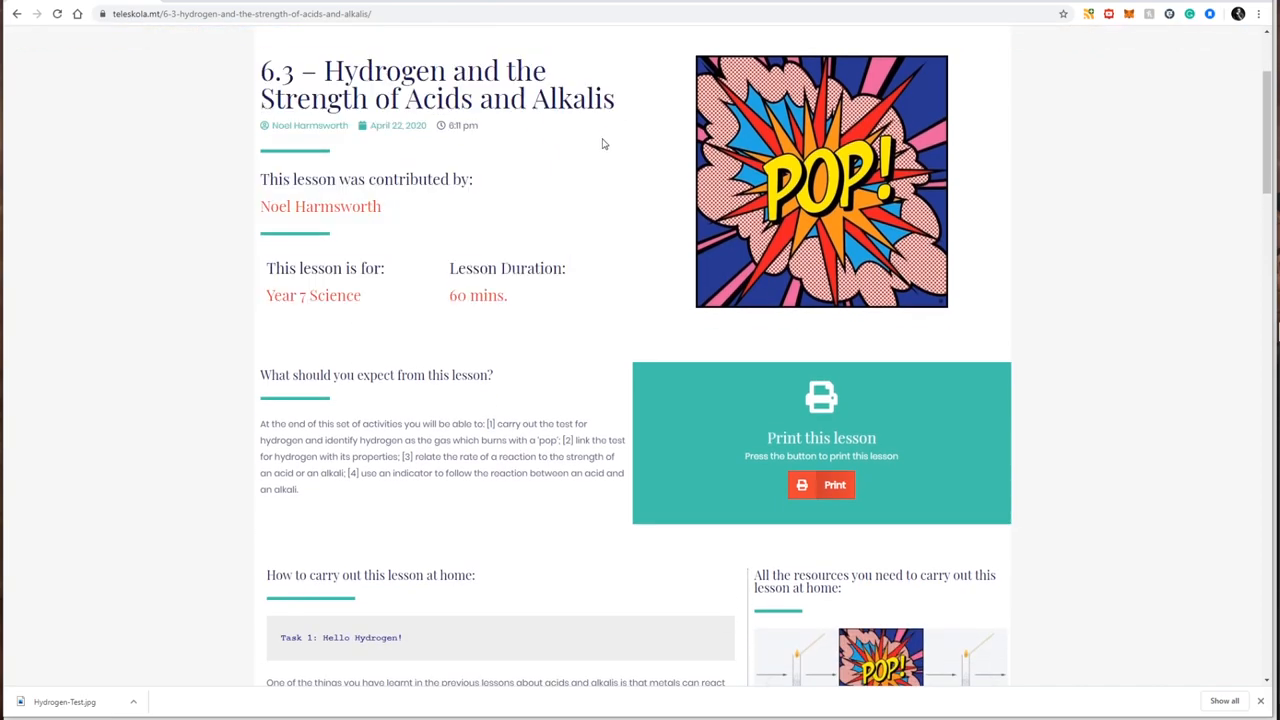
pyautogui.doubleClick(320, 206)
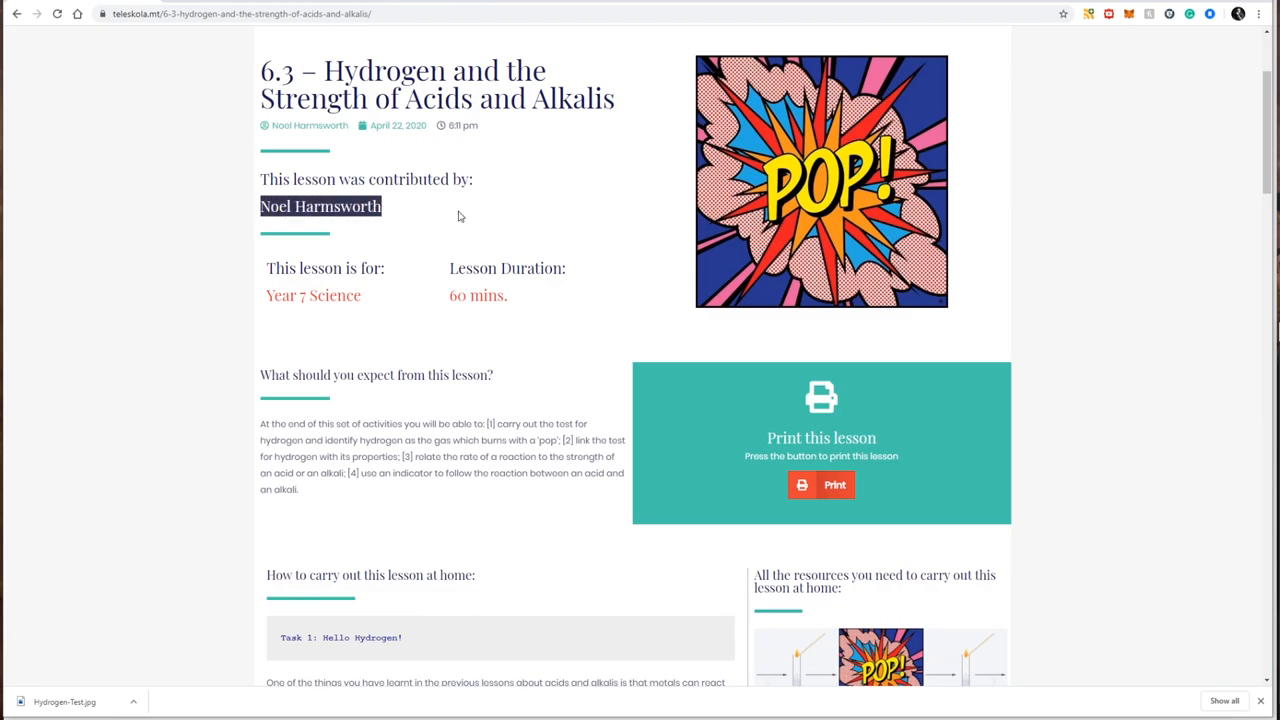
pyautogui.scroll(-3)
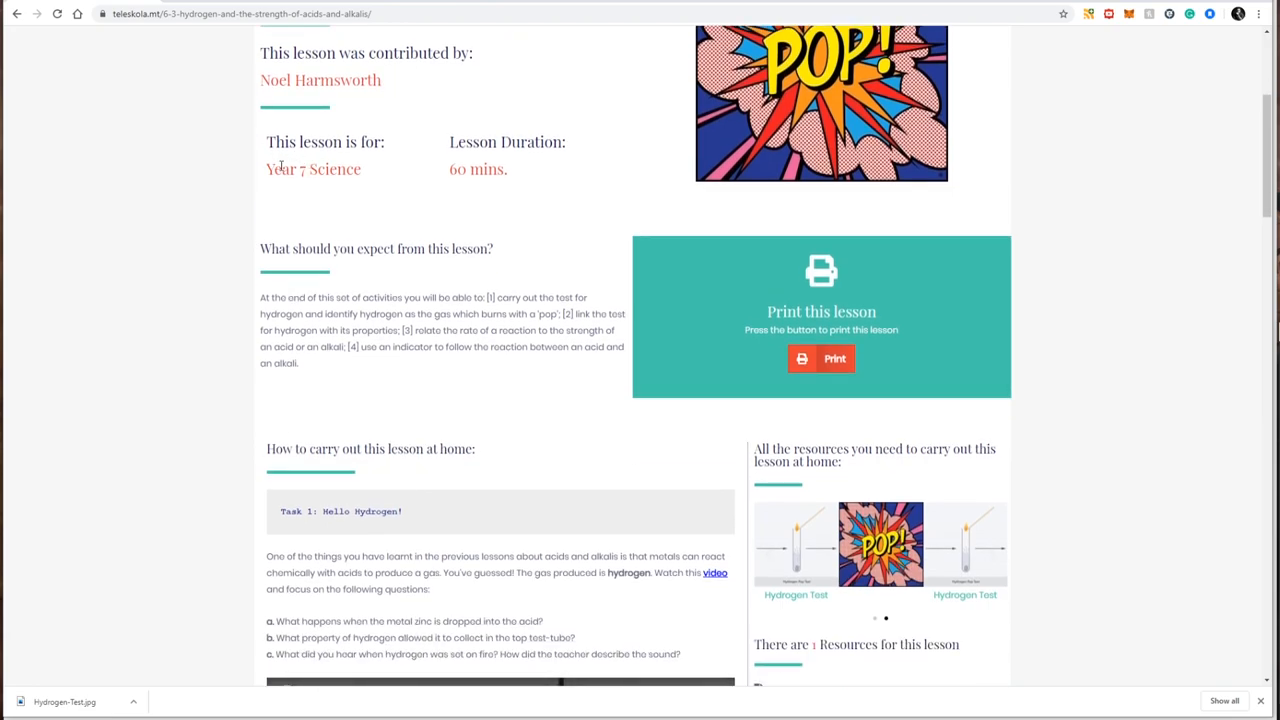
pyautogui.doubleClick(313, 169)
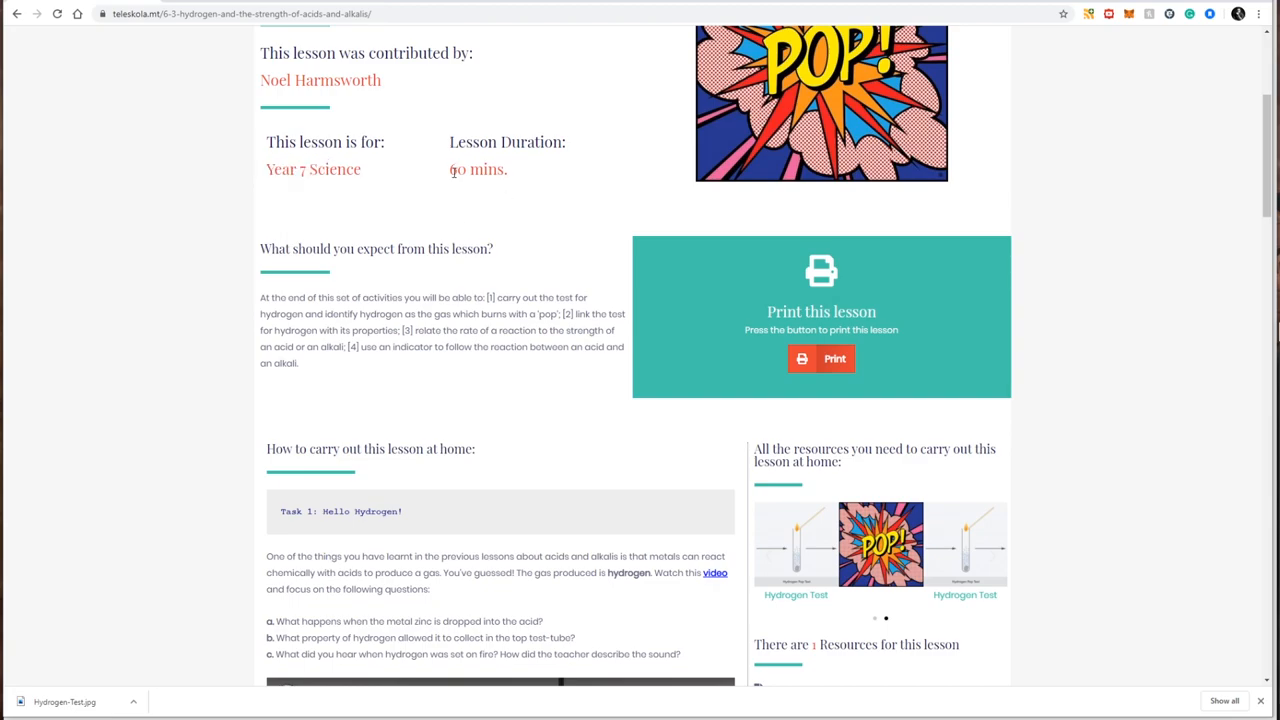
pyautogui.doubleClick(478, 168)
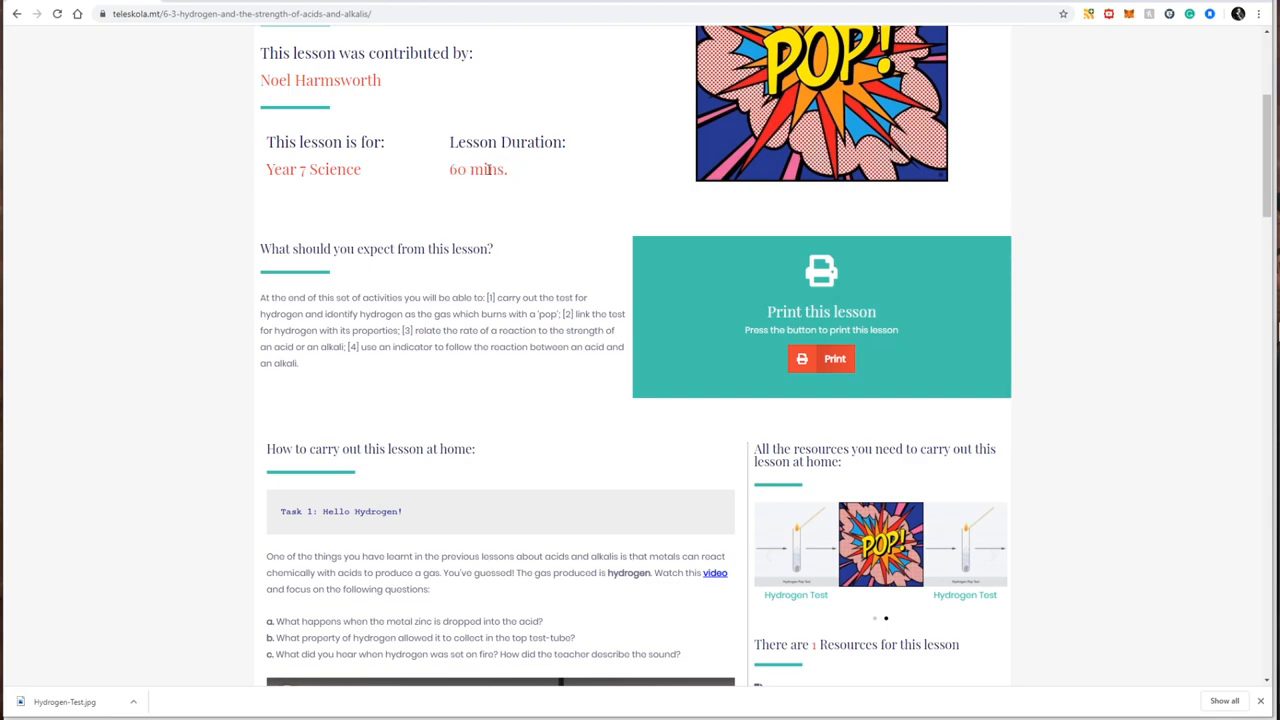
pyautogui.scroll(-3)
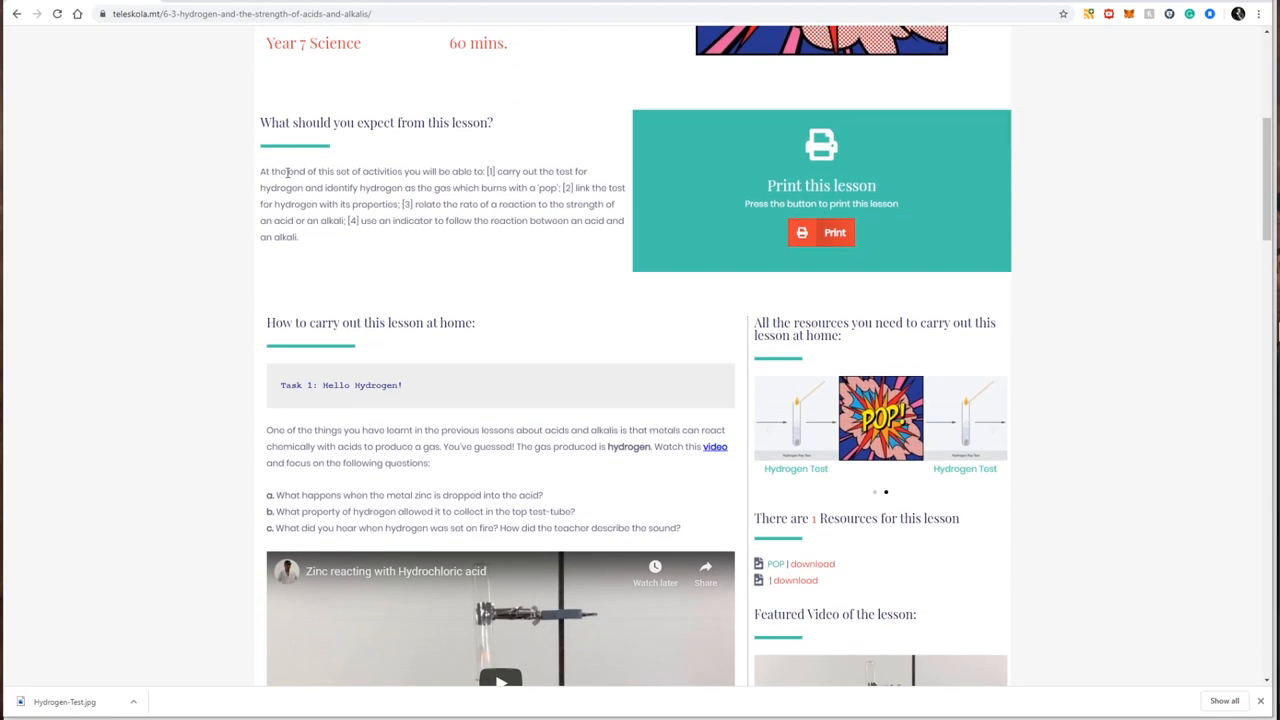
pyautogui.moveTo(261, 171); pyautogui.dragTo(299, 237)
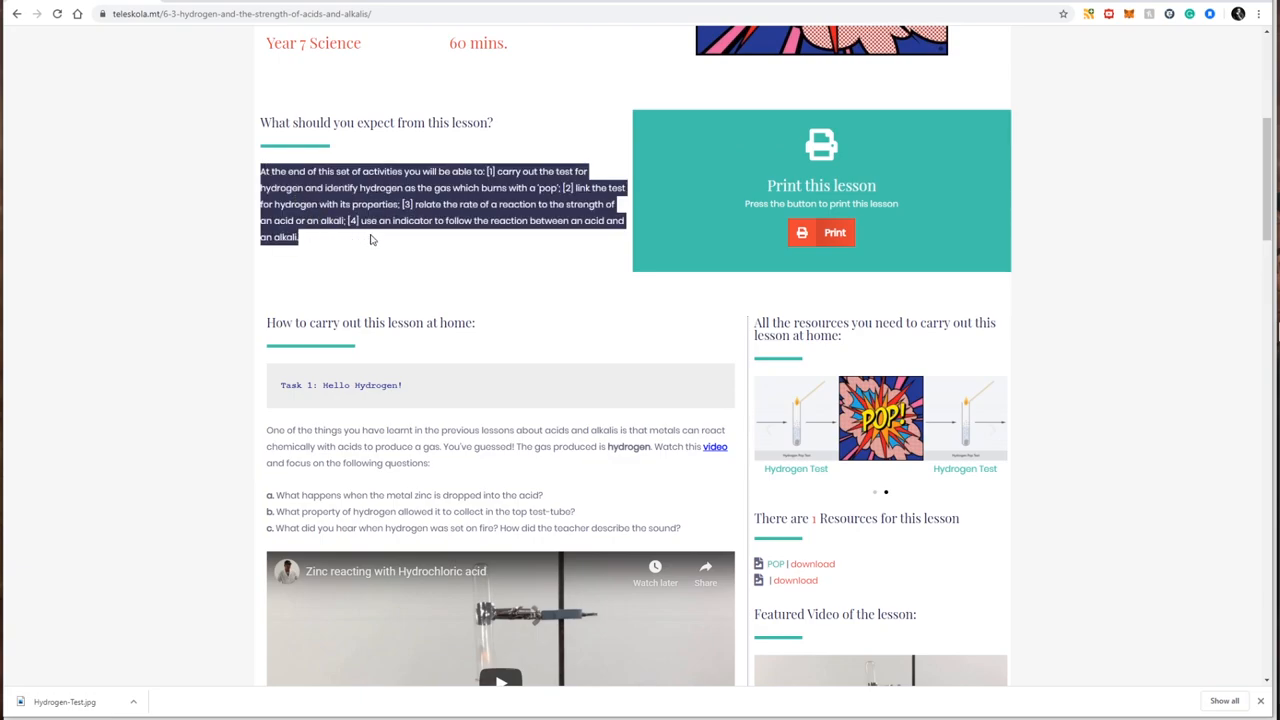
pyautogui.scroll(-3)
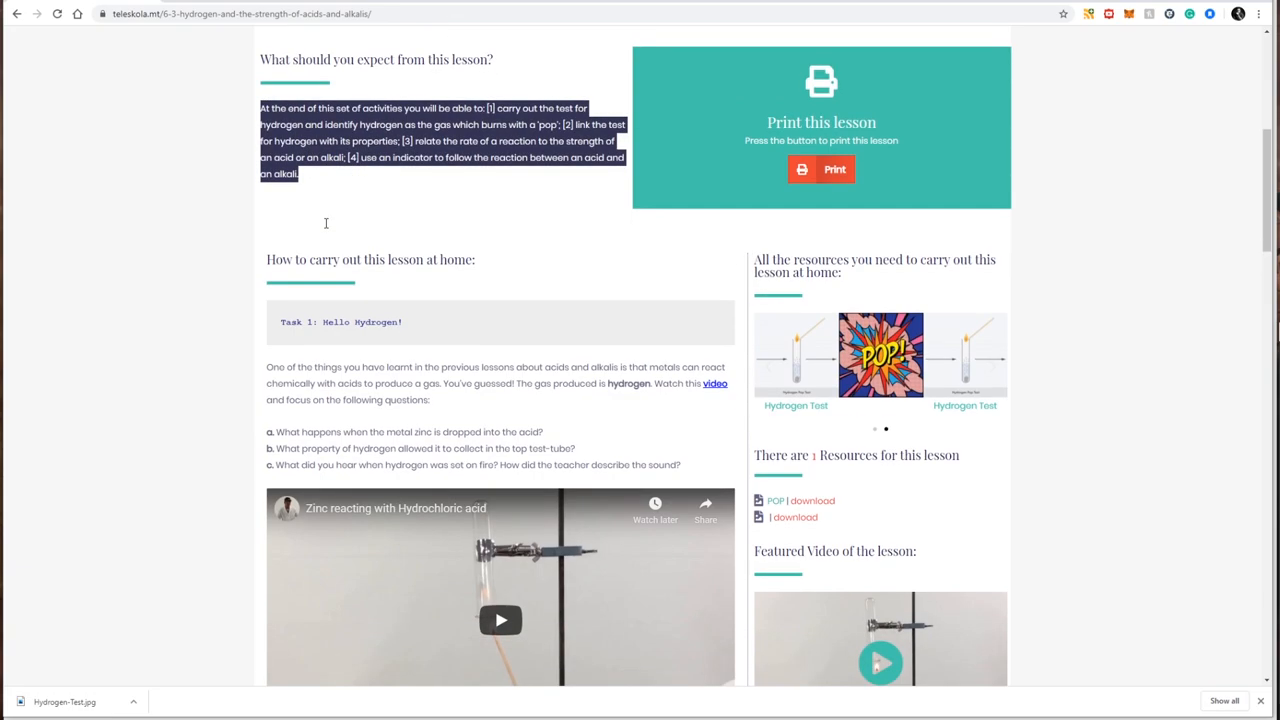
pyautogui.scroll(-3)
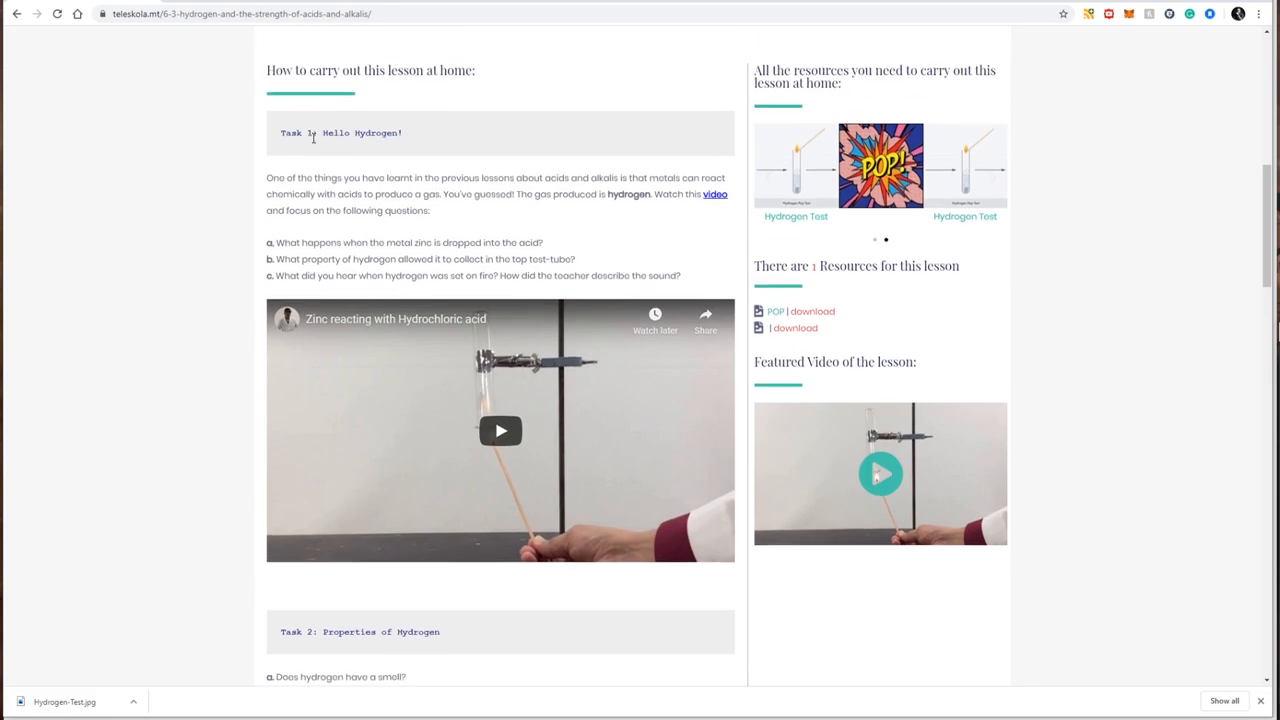
pyautogui.scroll(-3)
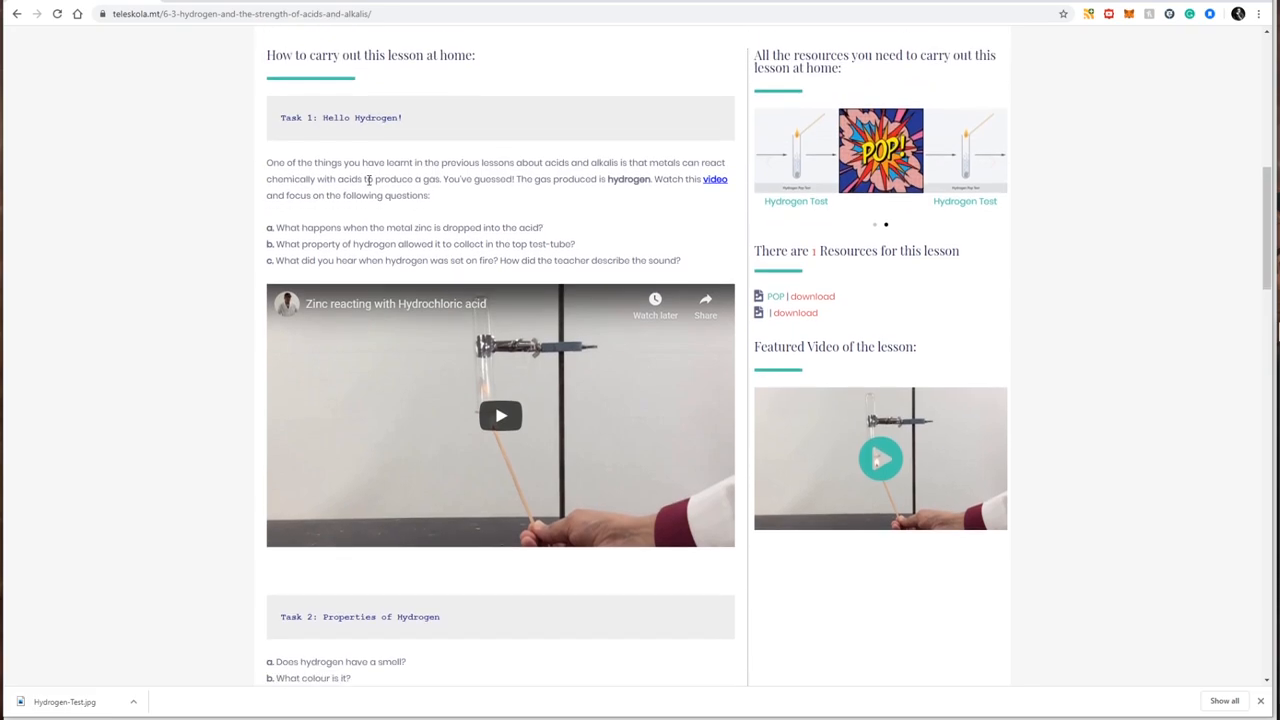
pyautogui.scroll(3)
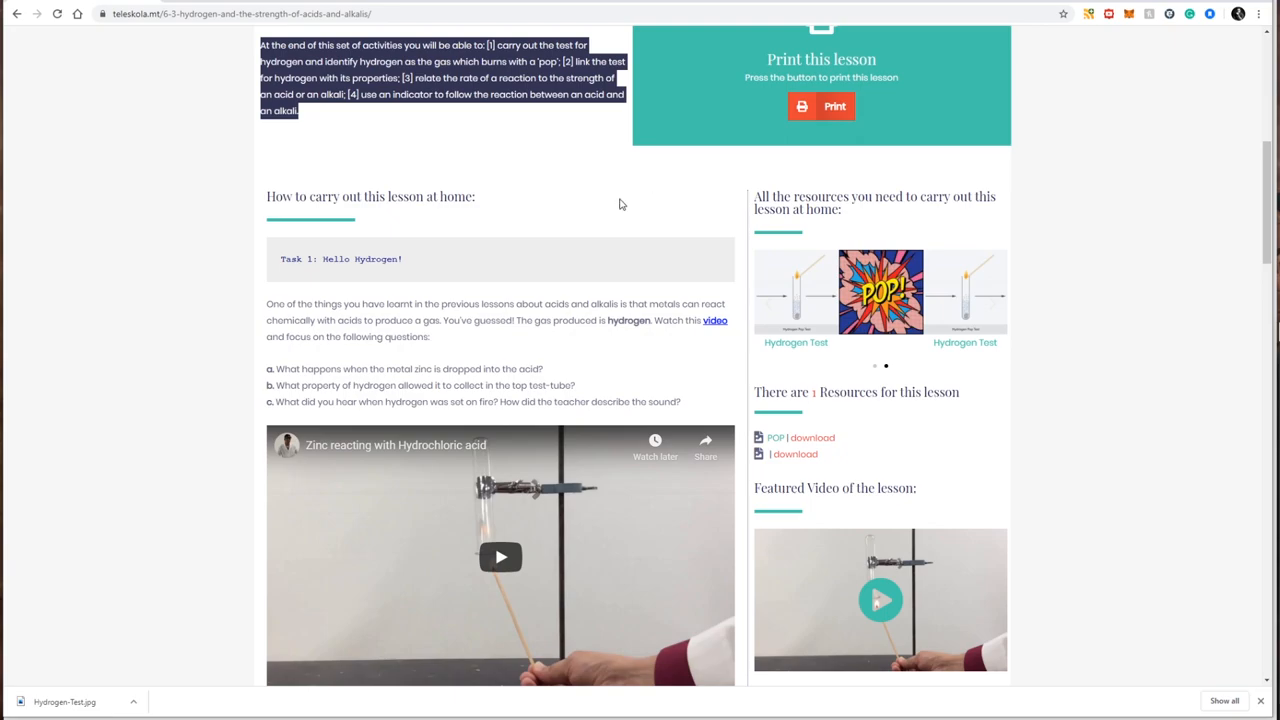
pyautogui.moveTo(793, 200)
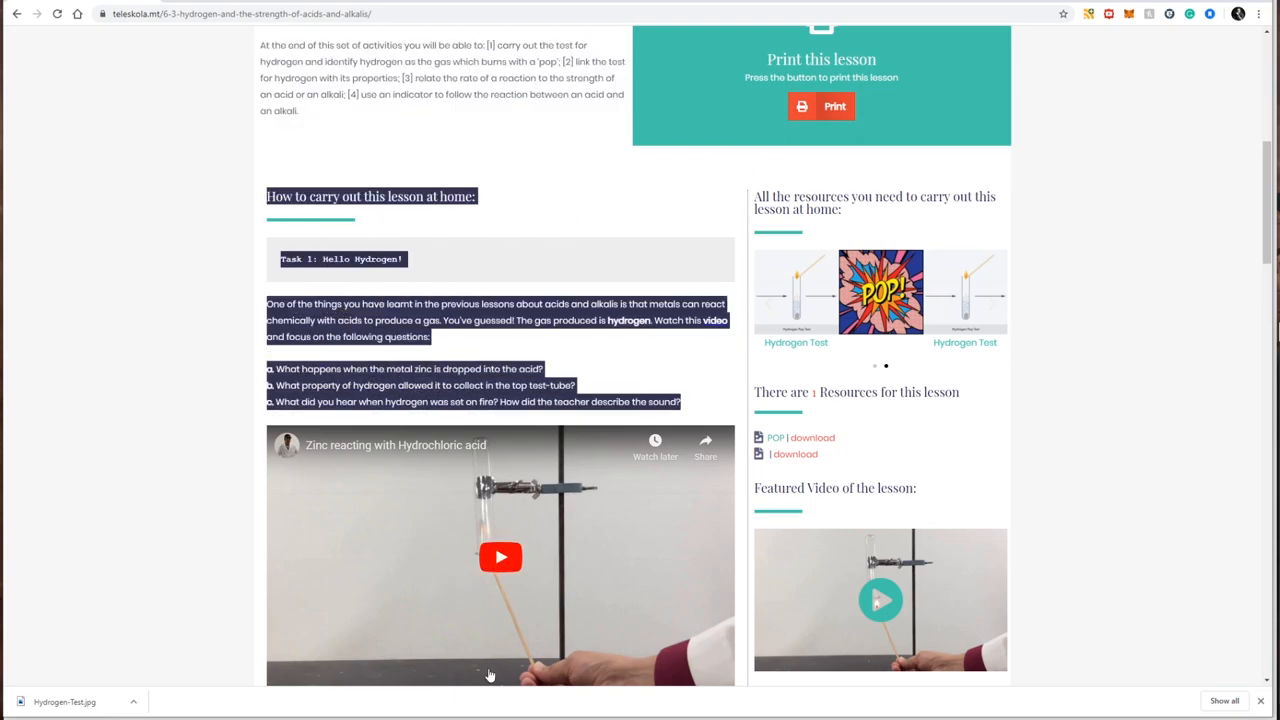
pyautogui.scroll(-3)
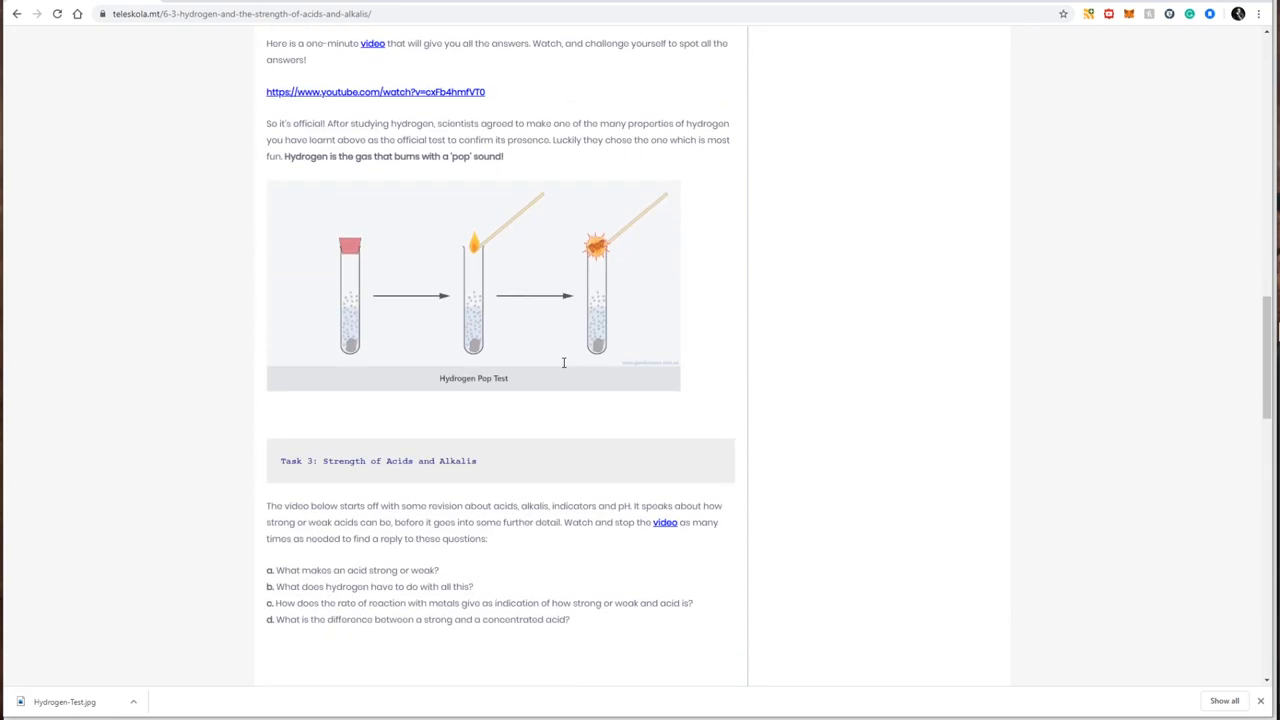
pyautogui.scroll(-3)
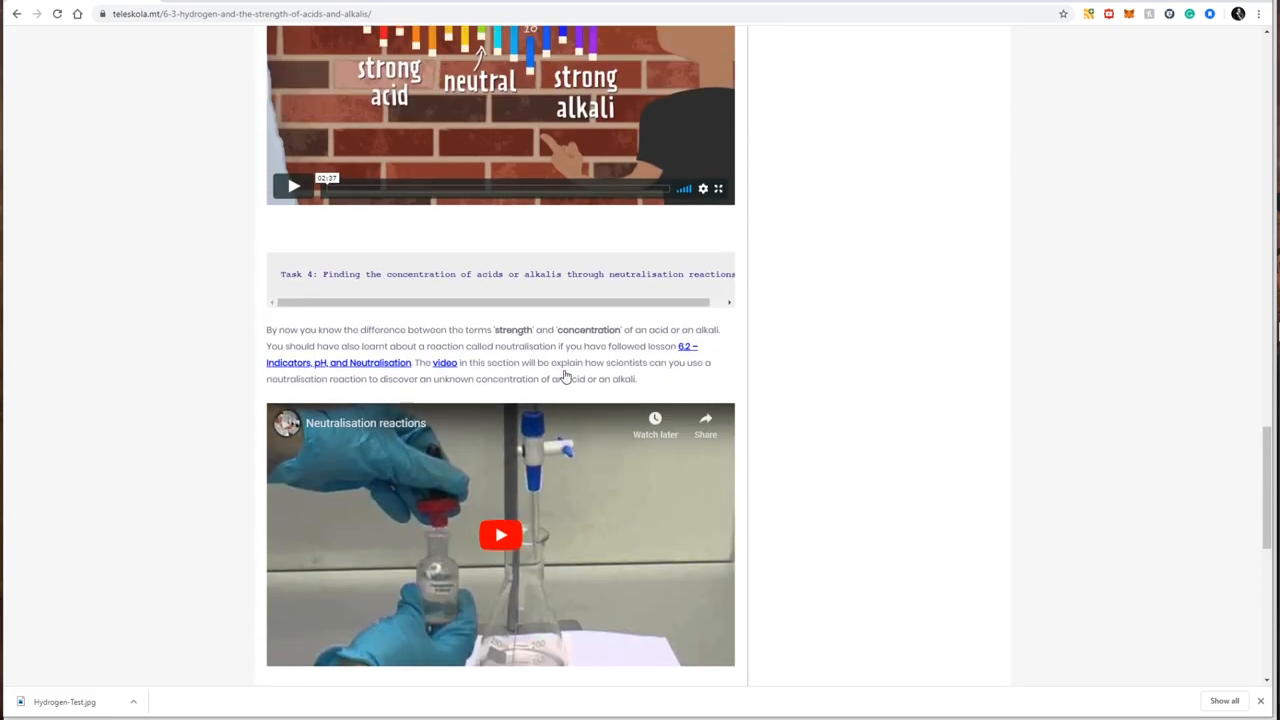
pyautogui.scroll(-3)
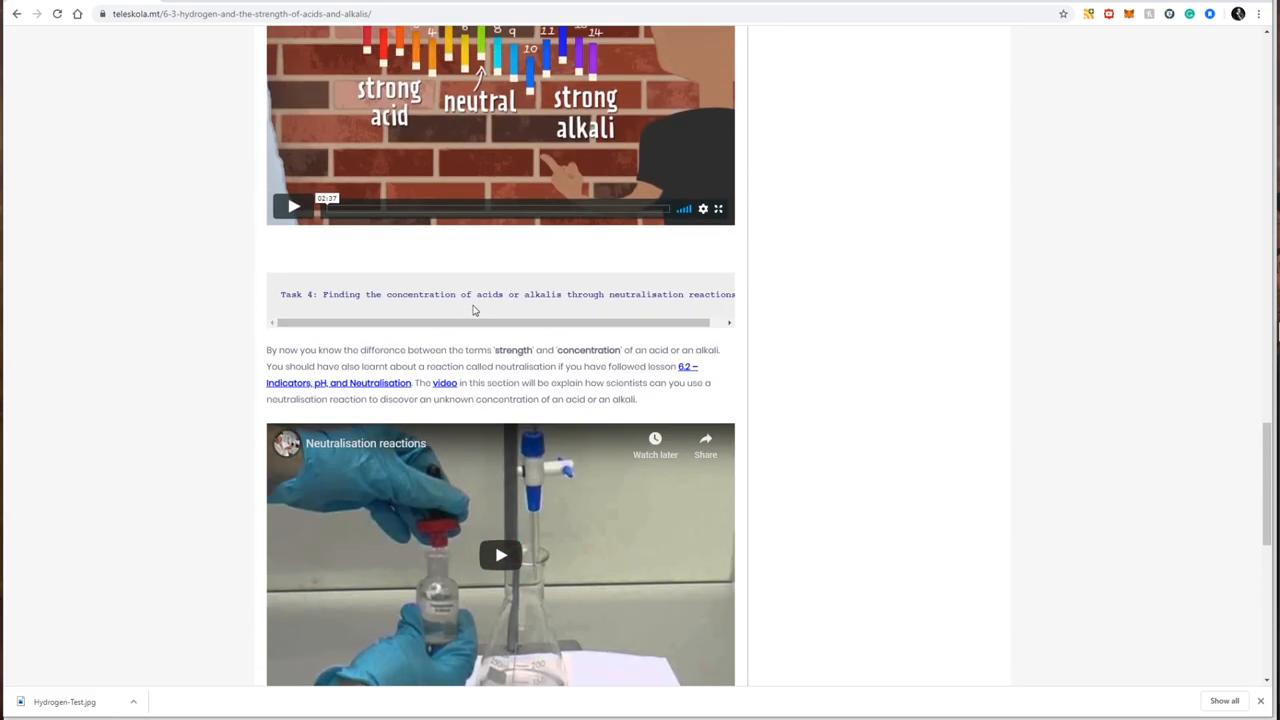
pyautogui.scroll(3)
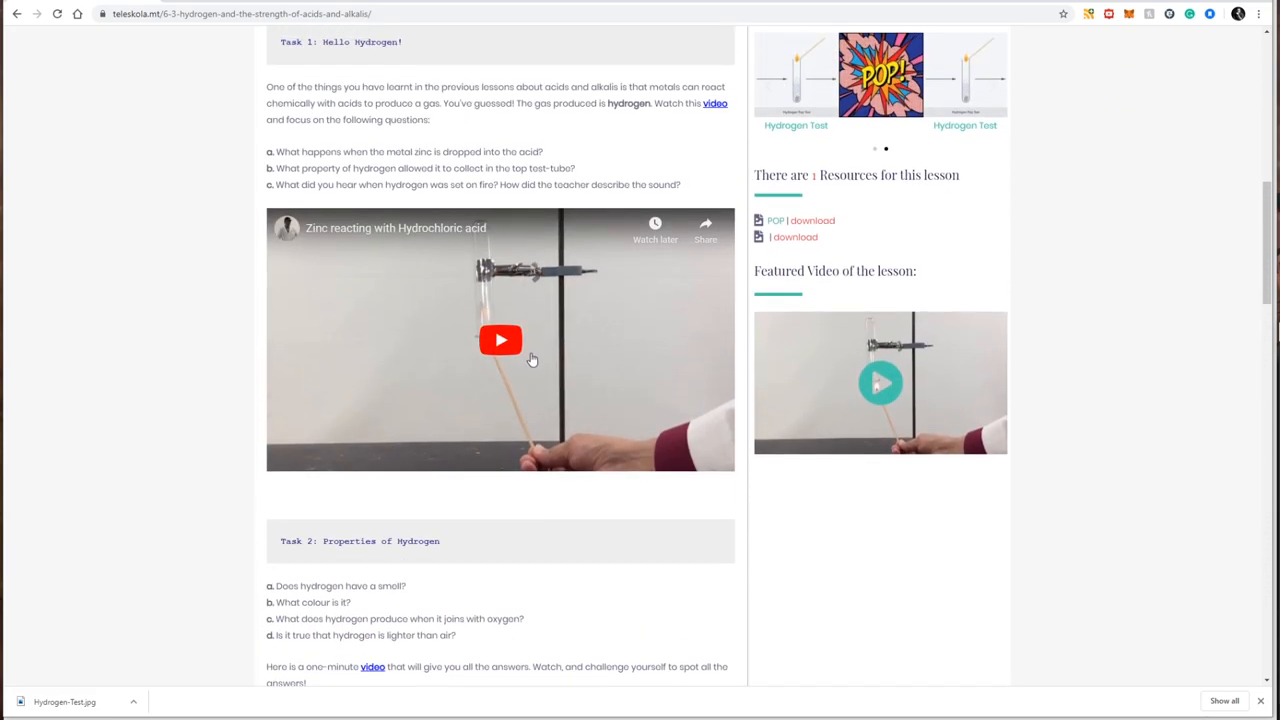
pyautogui.scroll(3)
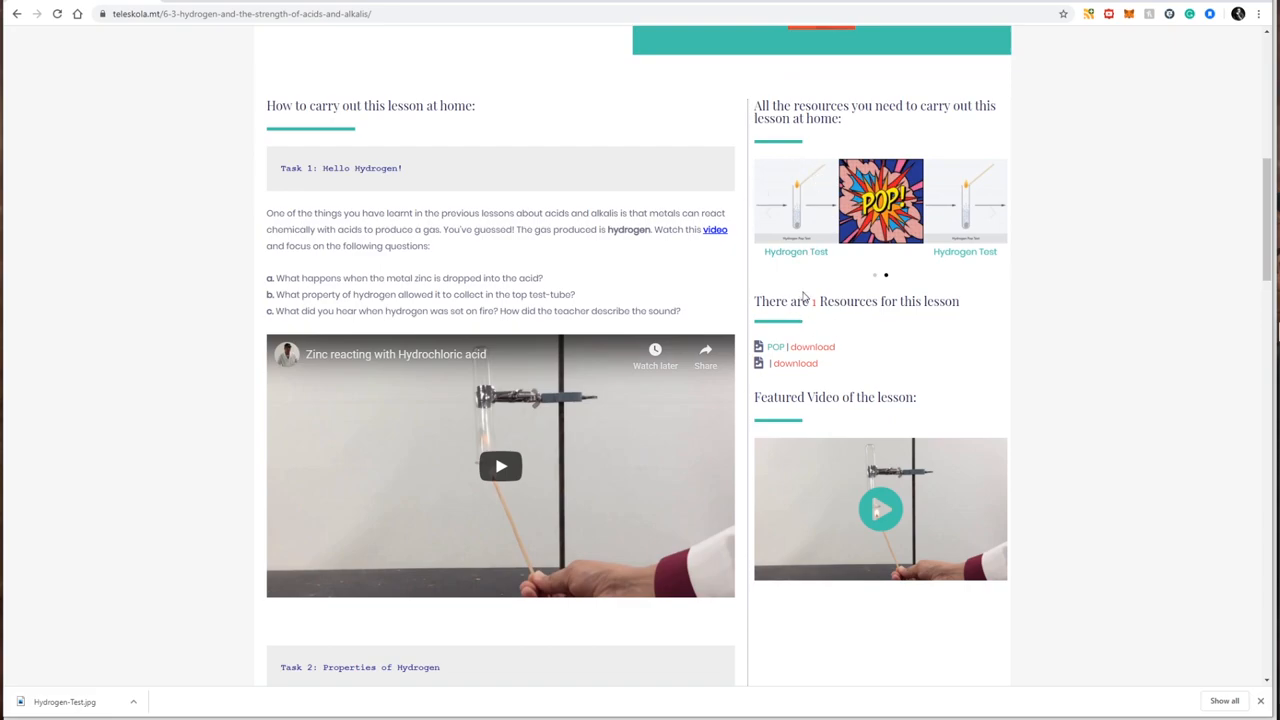
pyautogui.moveTo(812, 362)
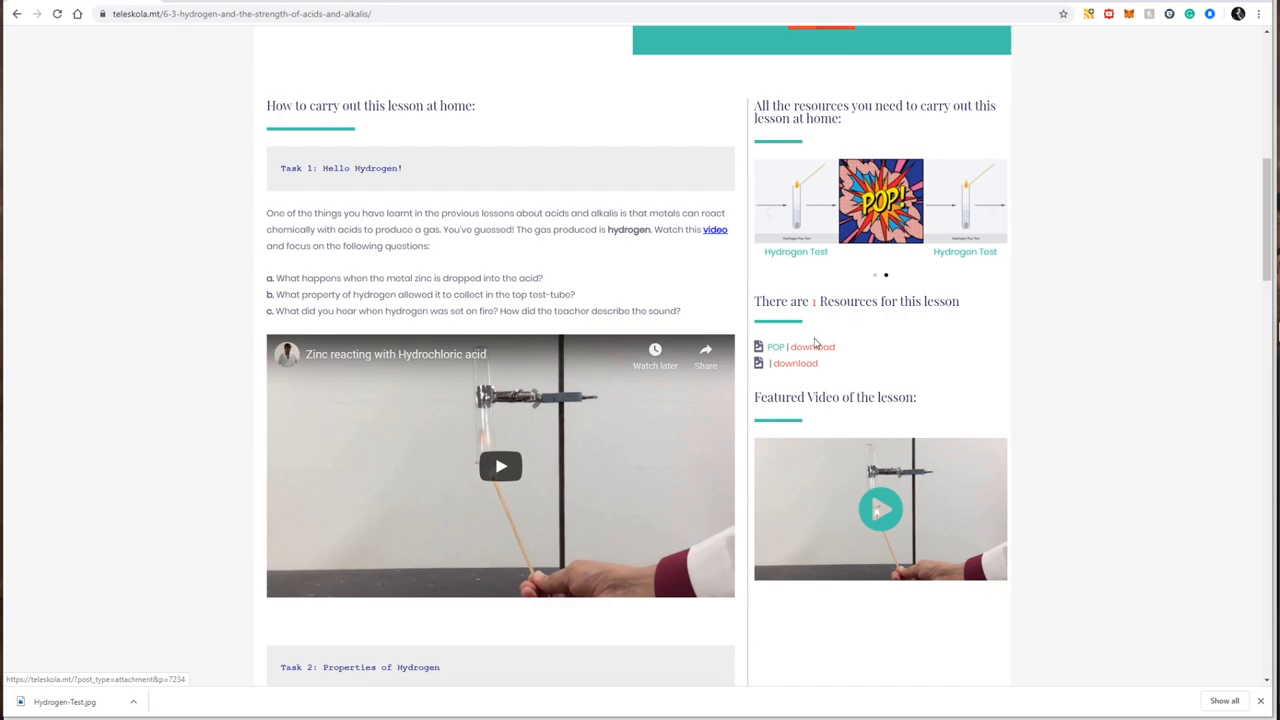
pyautogui.moveTo(846, 340)
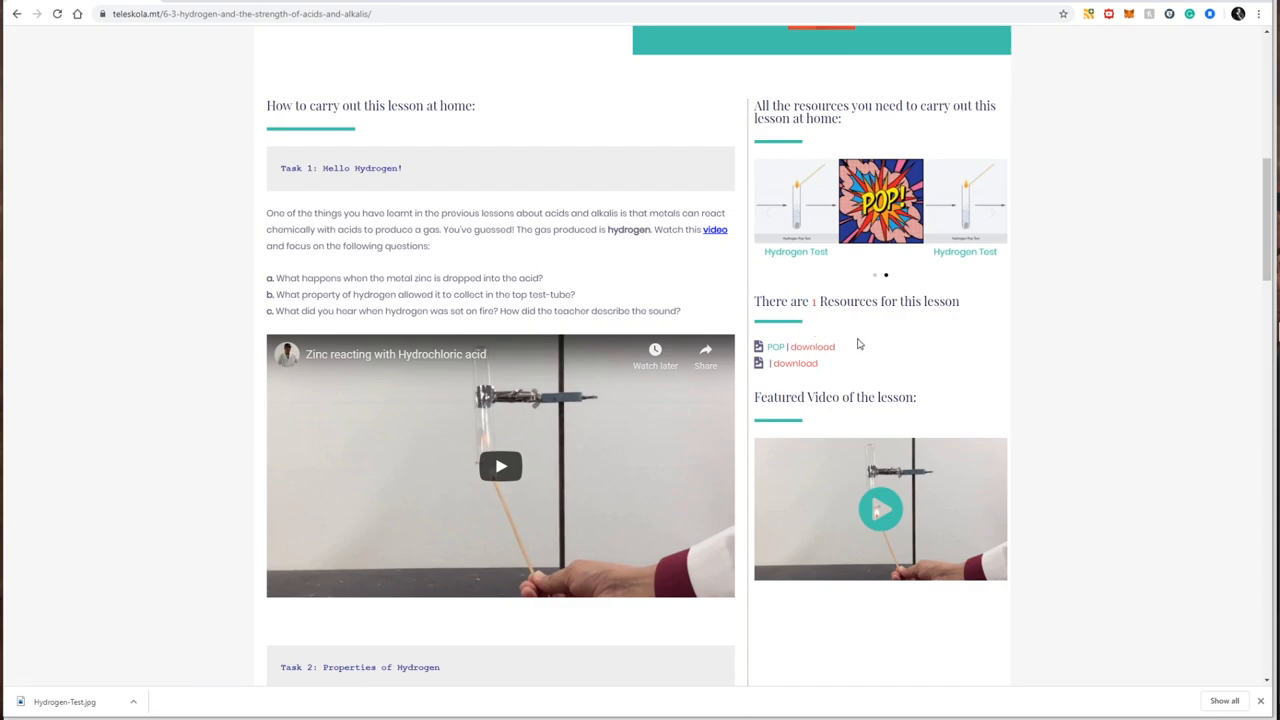
pyautogui.scroll(3)
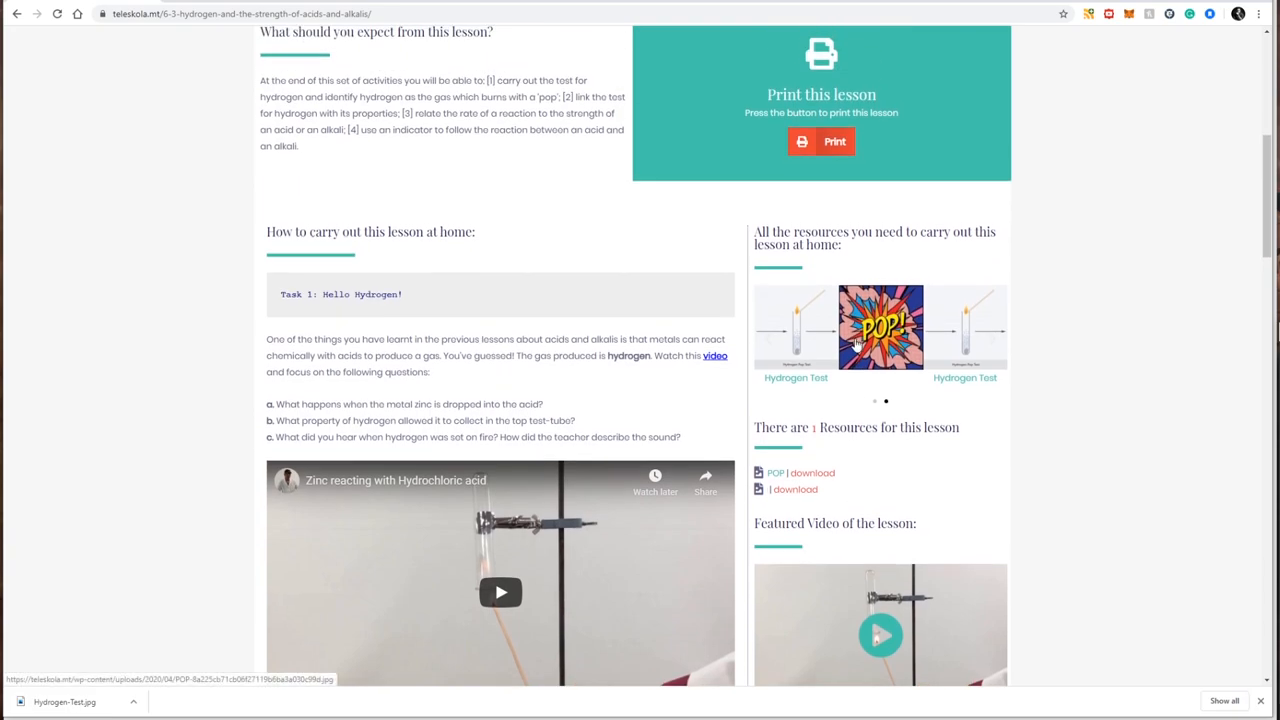
pyautogui.scroll(-3)
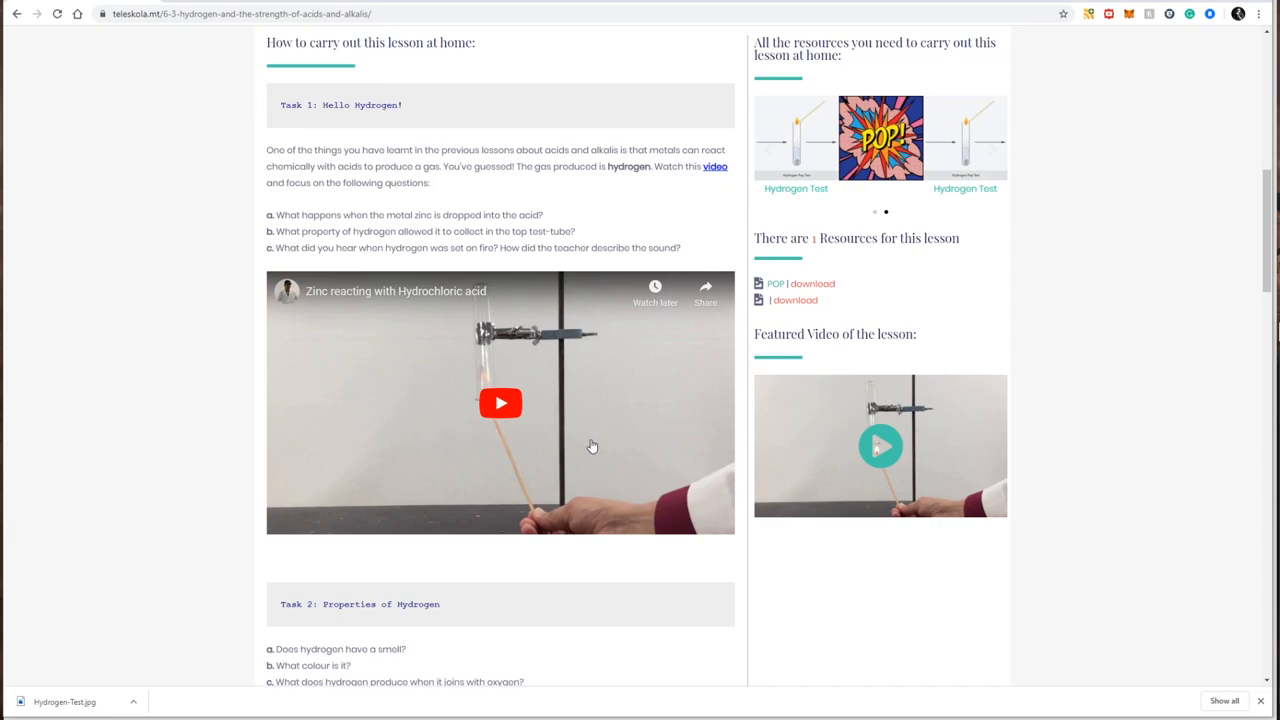
pyautogui.moveTo(500, 402)
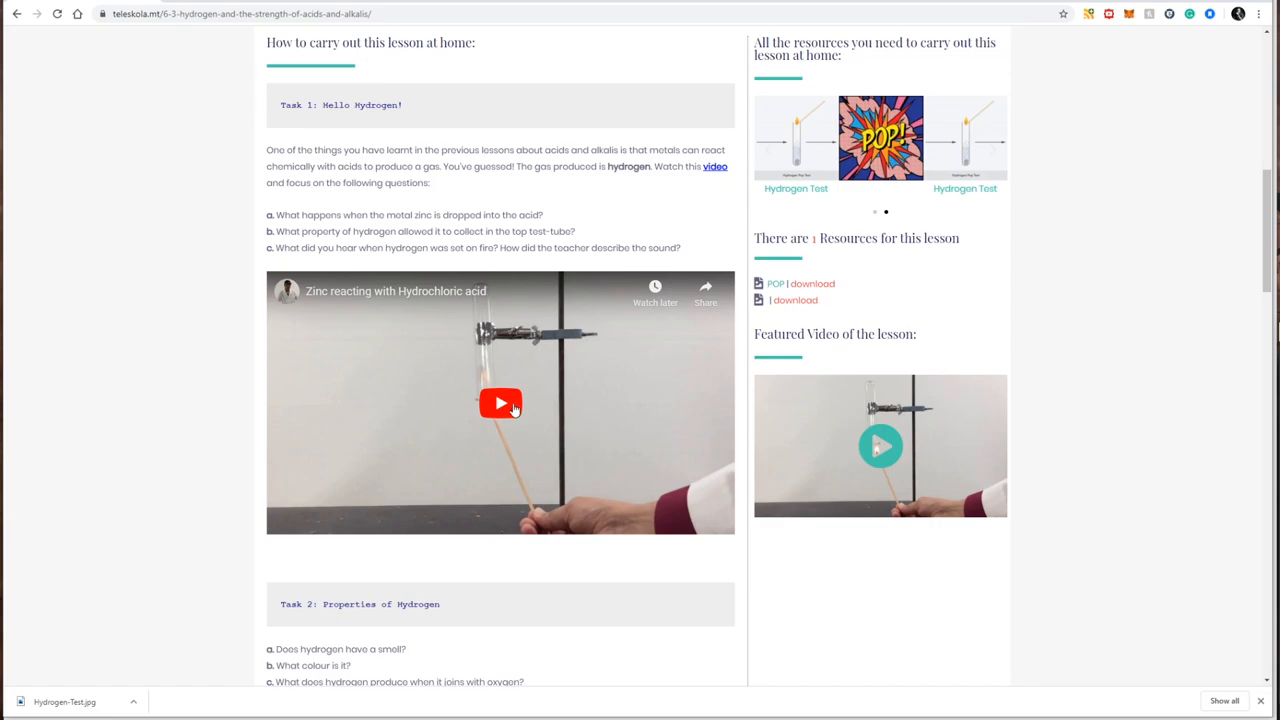
pyautogui.scroll(3)
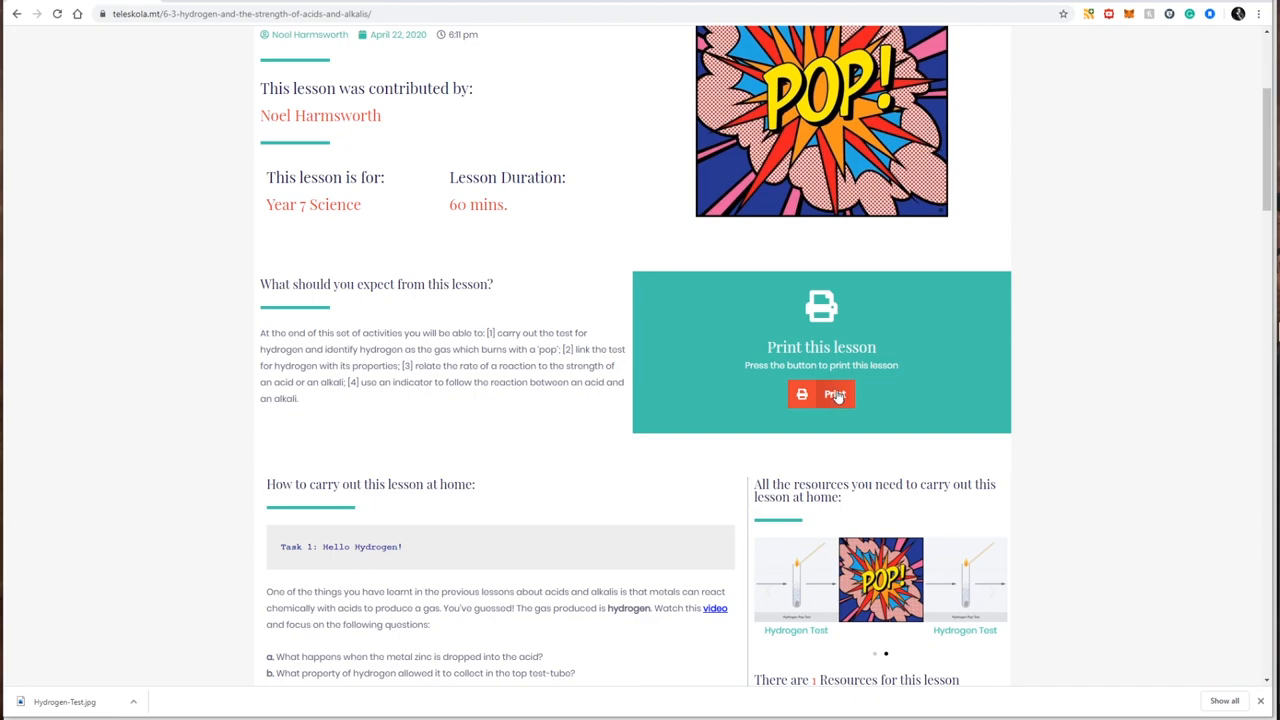
pyautogui.moveTo(820, 400)
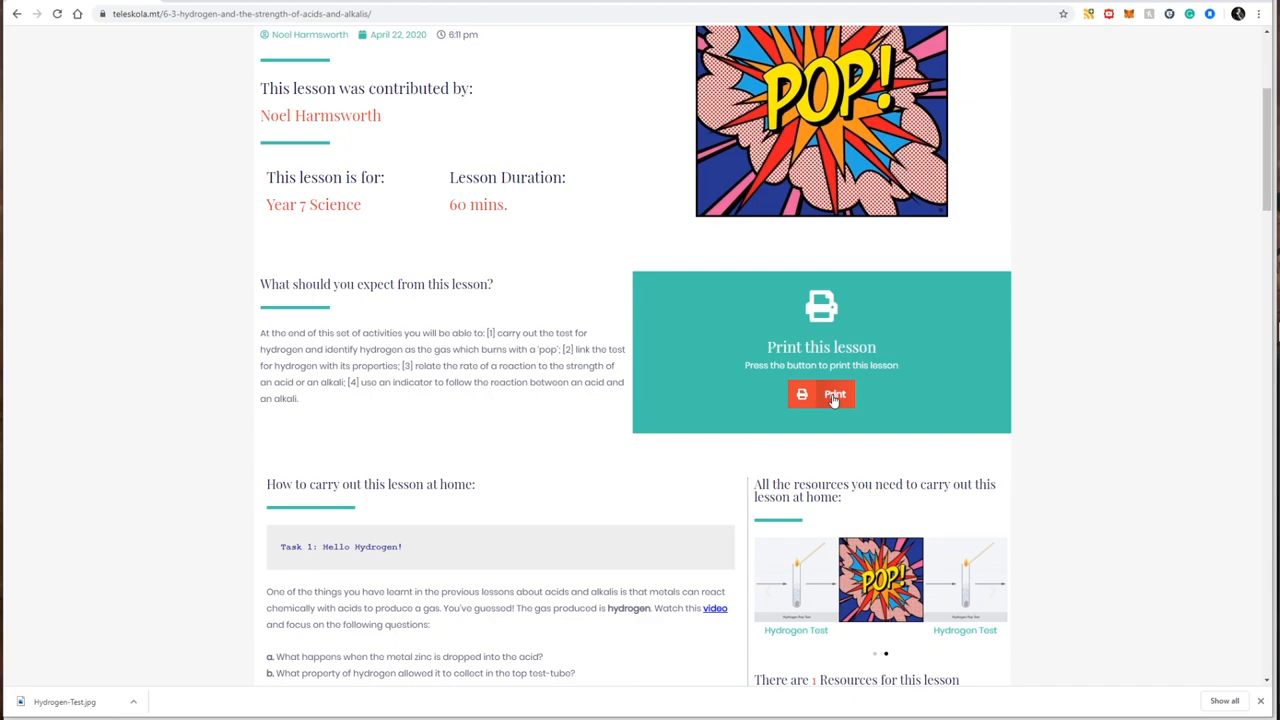
pyautogui.click(821, 393)
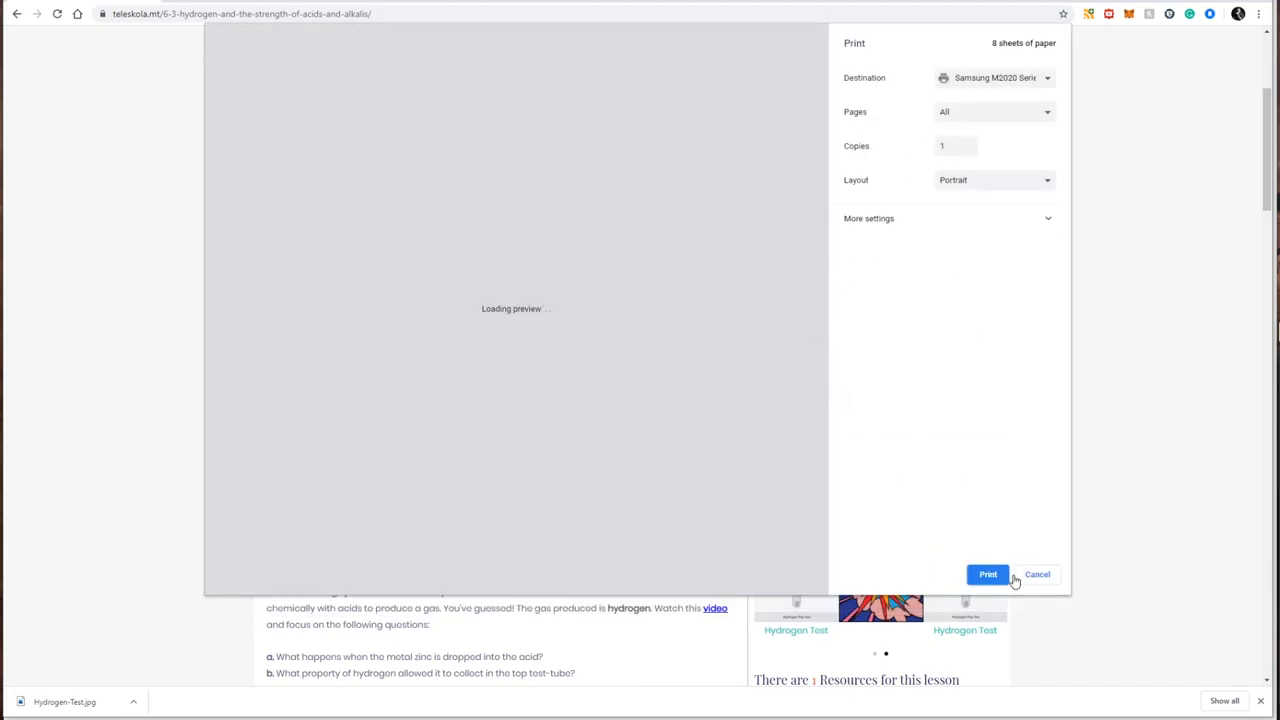
pyautogui.click(1037, 574)
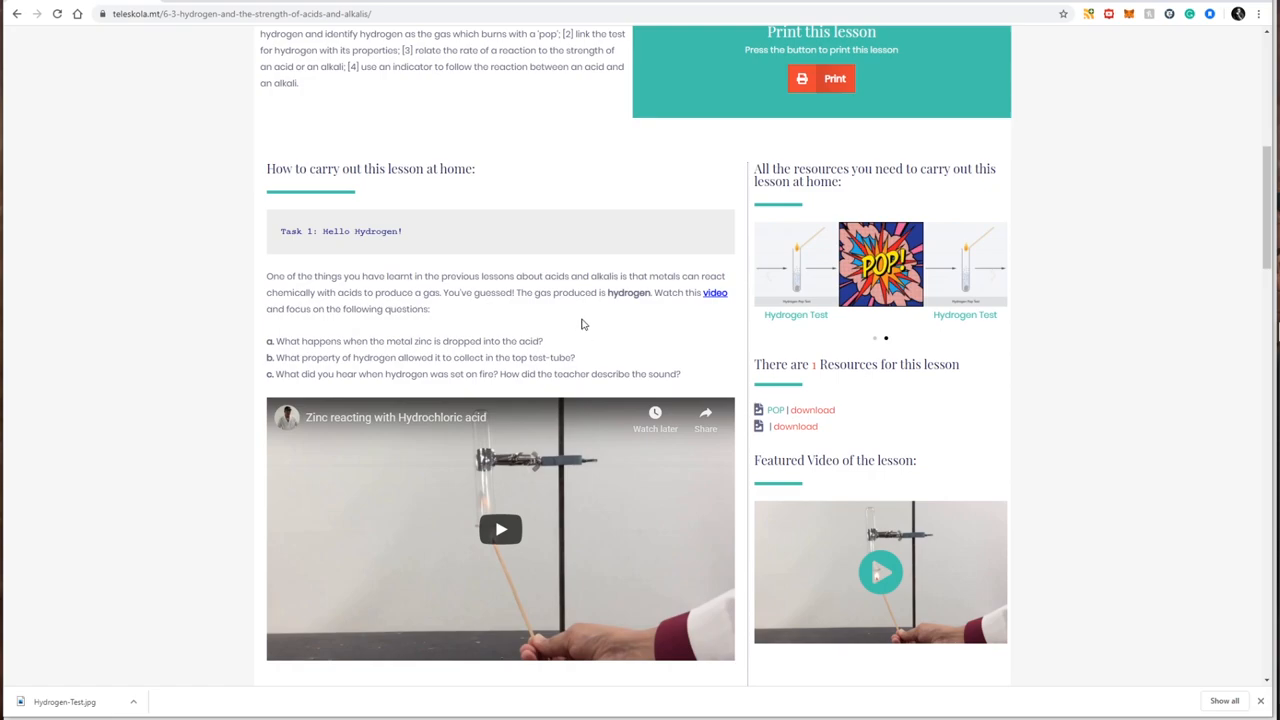
pyautogui.scroll(-3)
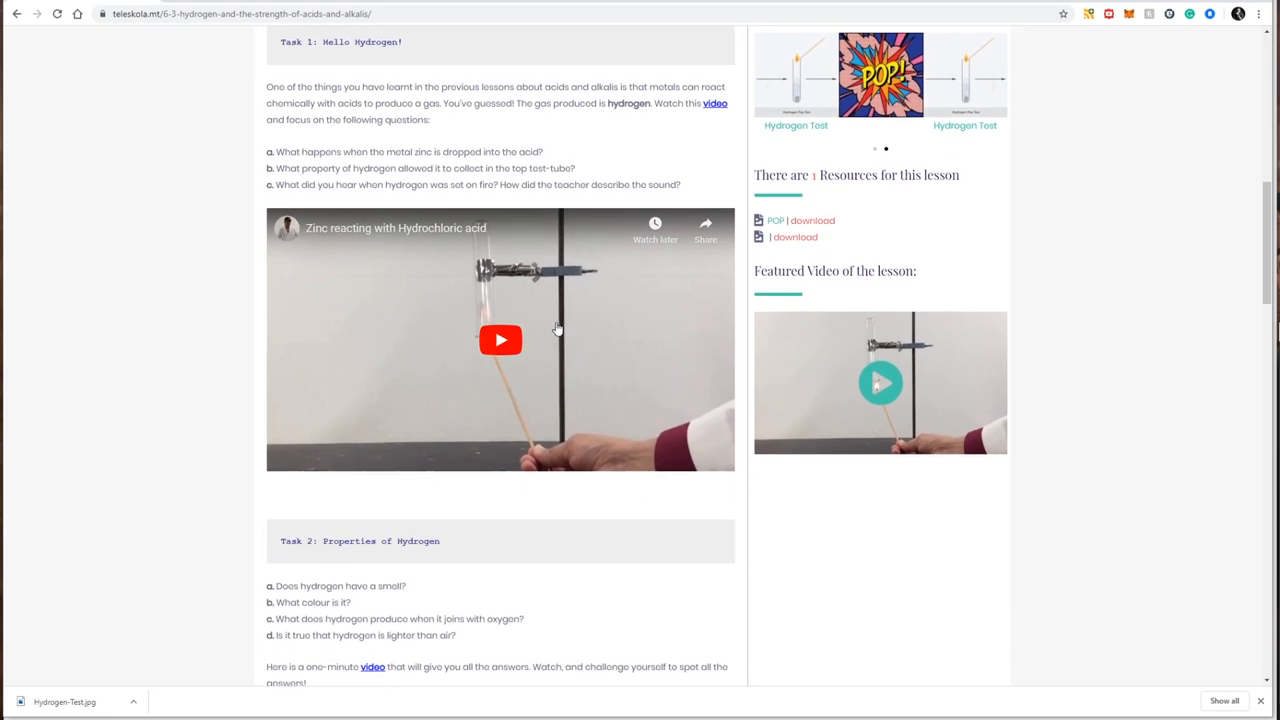
pyautogui.moveTo(630, 169)
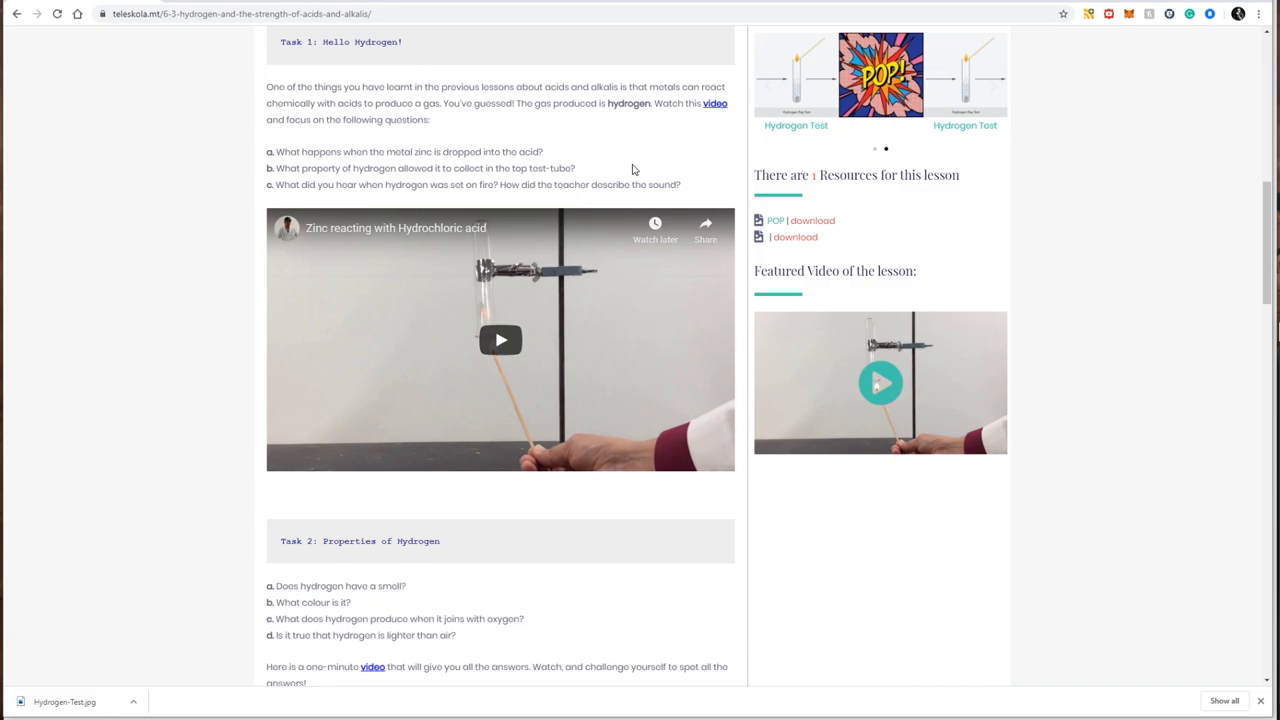
pyautogui.moveTo(610, 174)
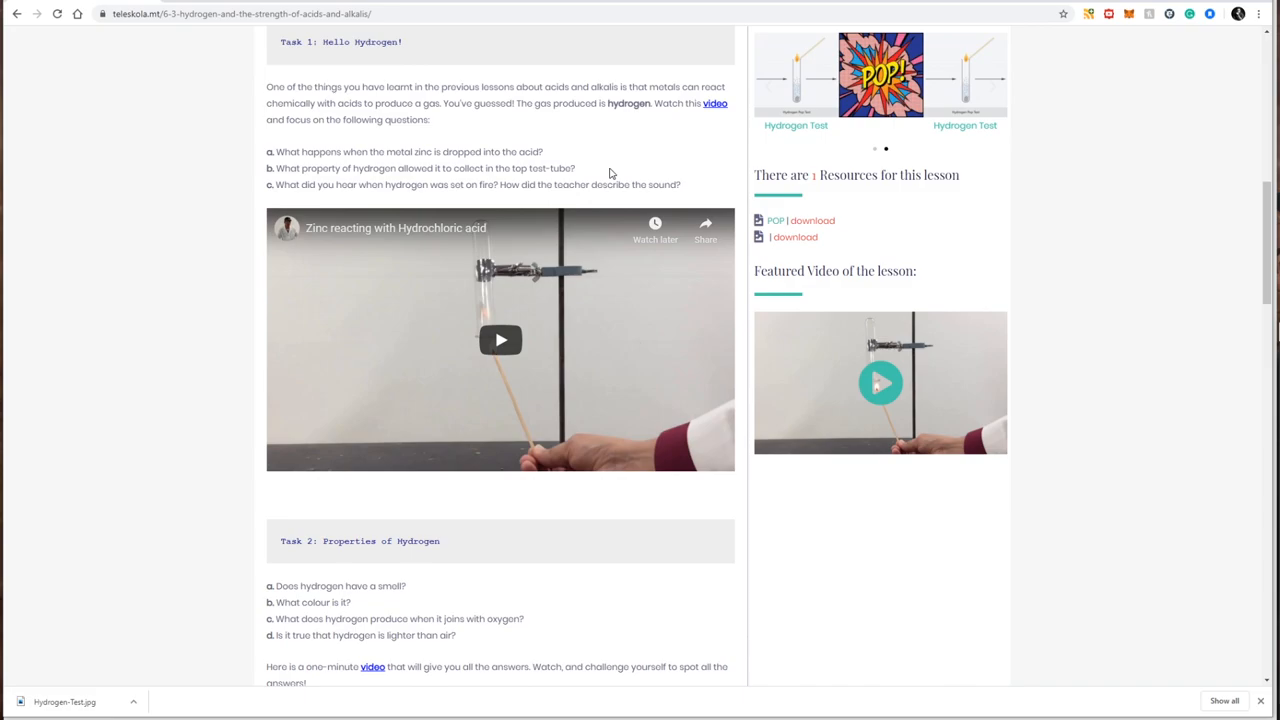
pyautogui.scroll(3)
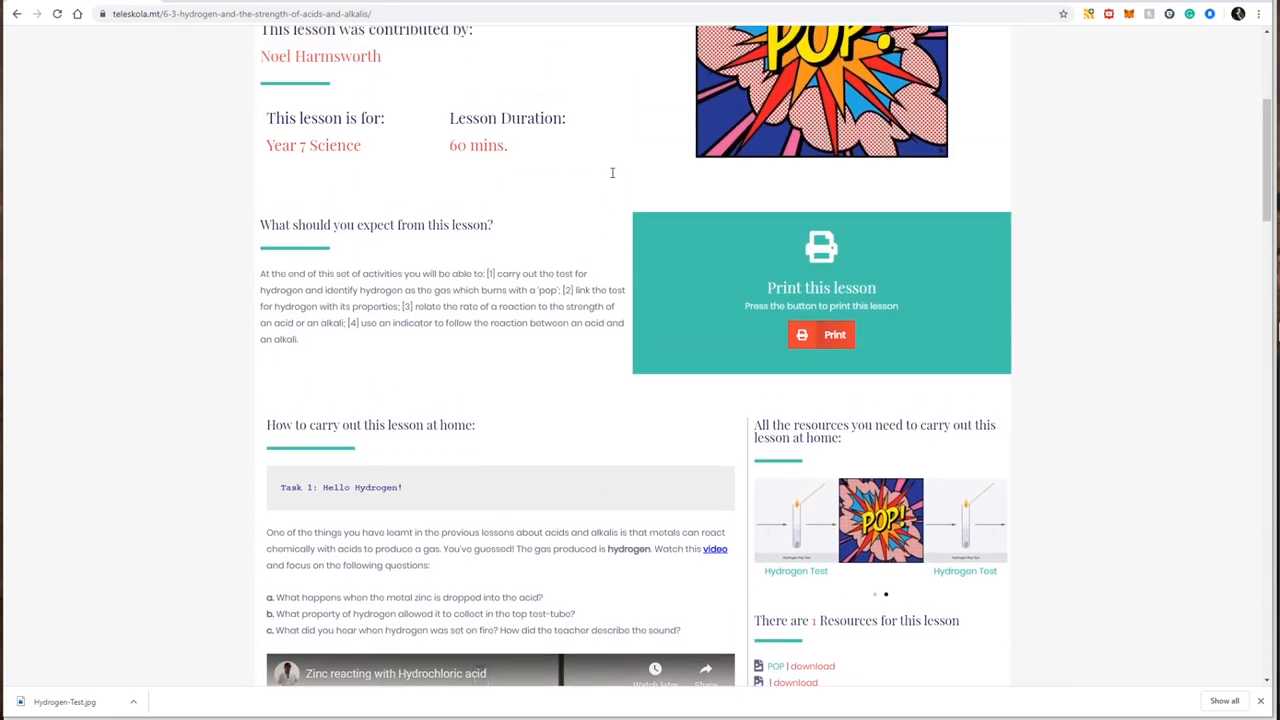
# Leave the lesson 6.3 page and reopen Lesson Selector at Step 1
pyautogui.scroll(3)
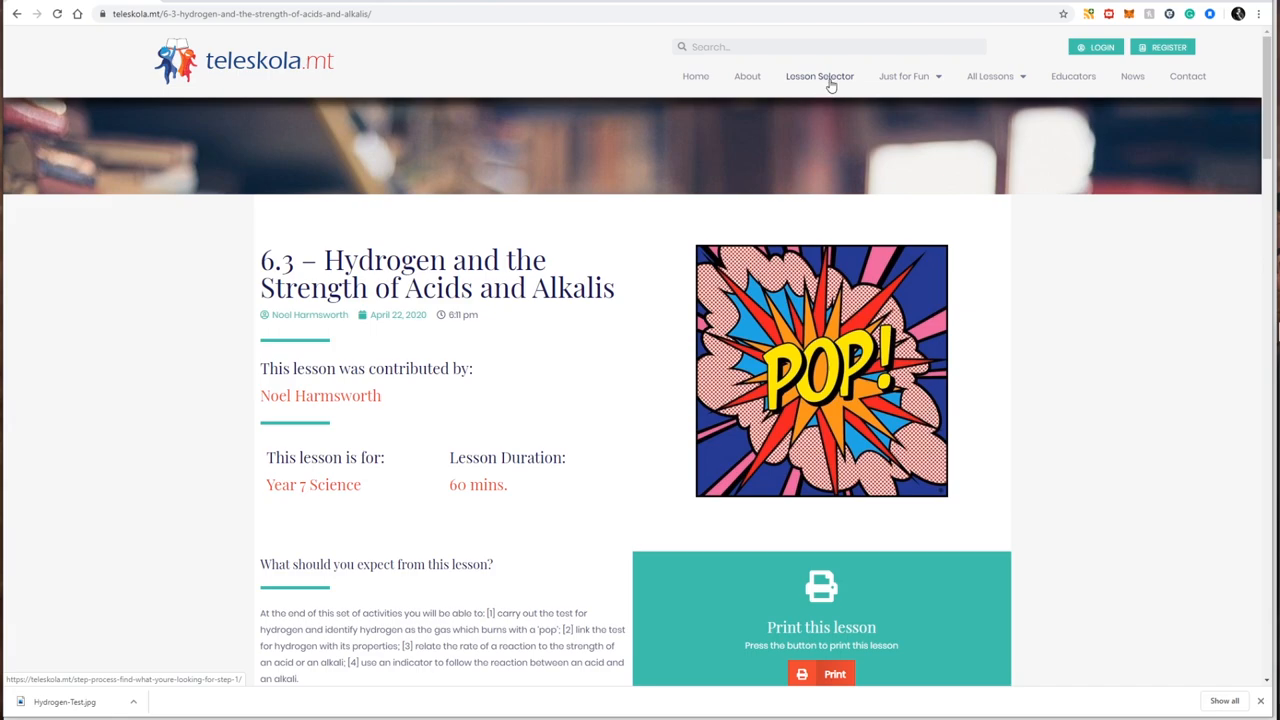
pyautogui.click(819, 76)
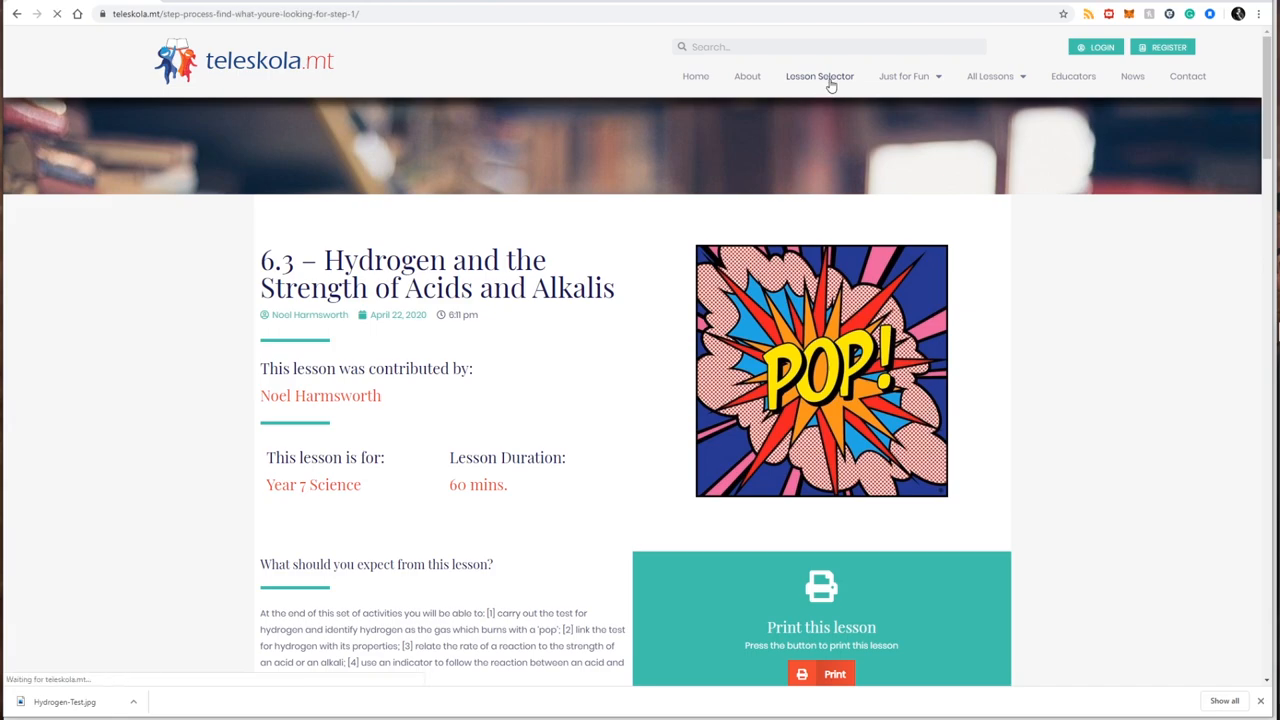
pyautogui.click(819, 76)
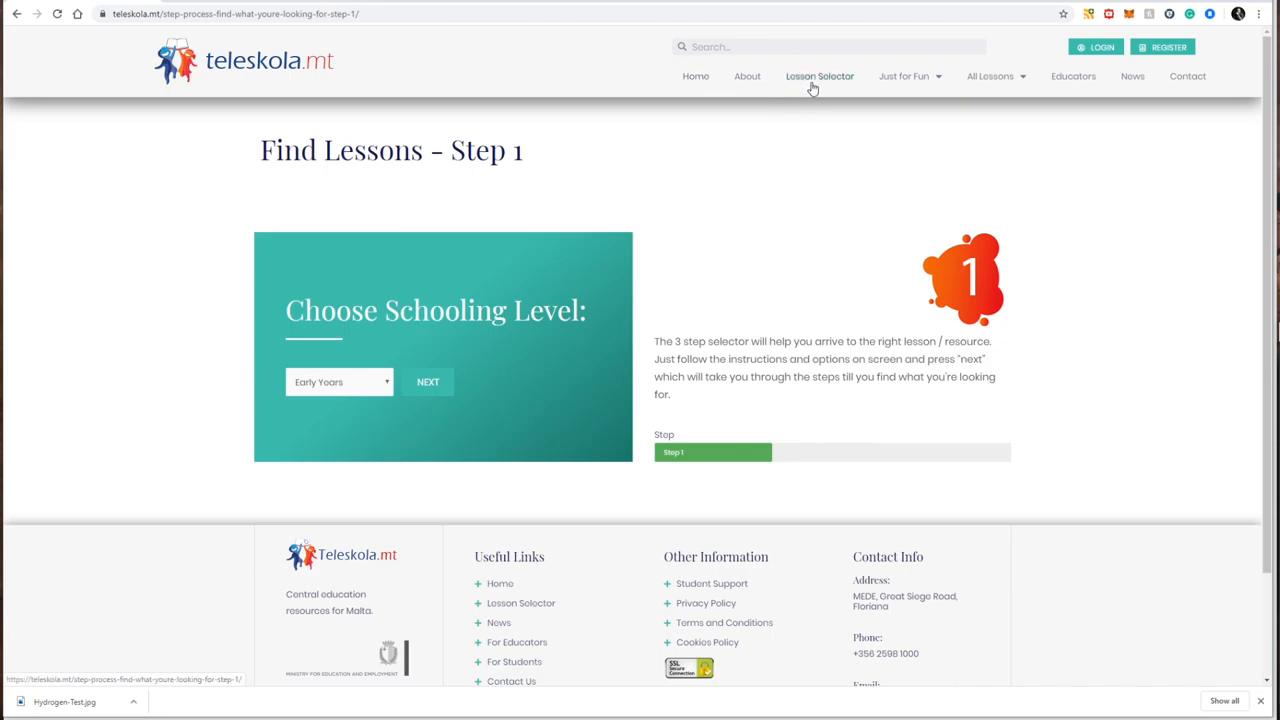